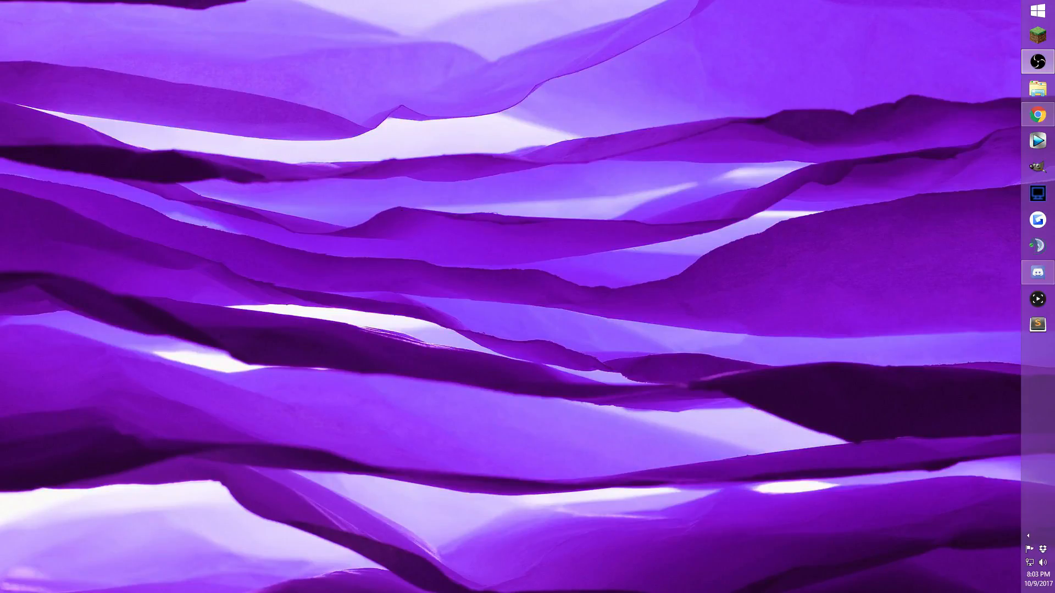
Step: Close the Schematica page and scroll LunatriusCore's mods.io page to its version list
{"action": "left_click", "coordinate": [1037, 115]}
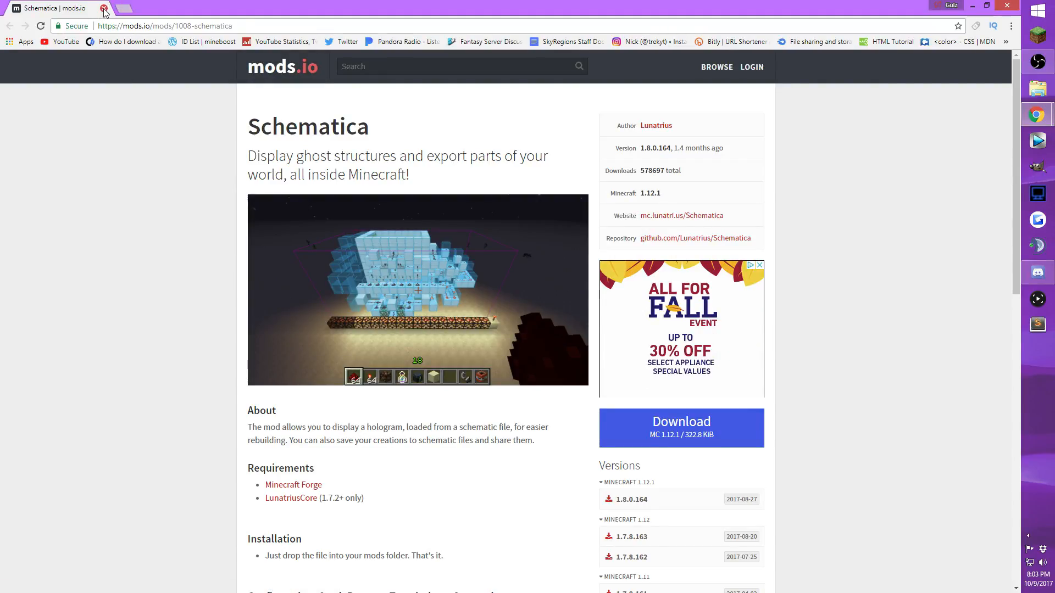
{"action": "left_click", "coordinate": [104, 8]}
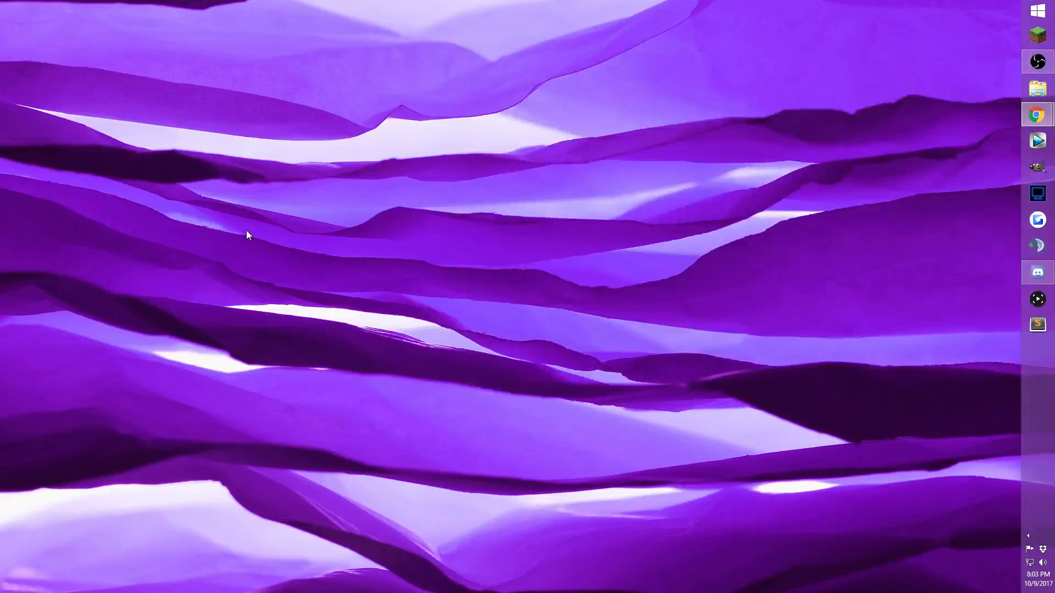
{"action": "left_click", "coordinate": [1036, 114]}
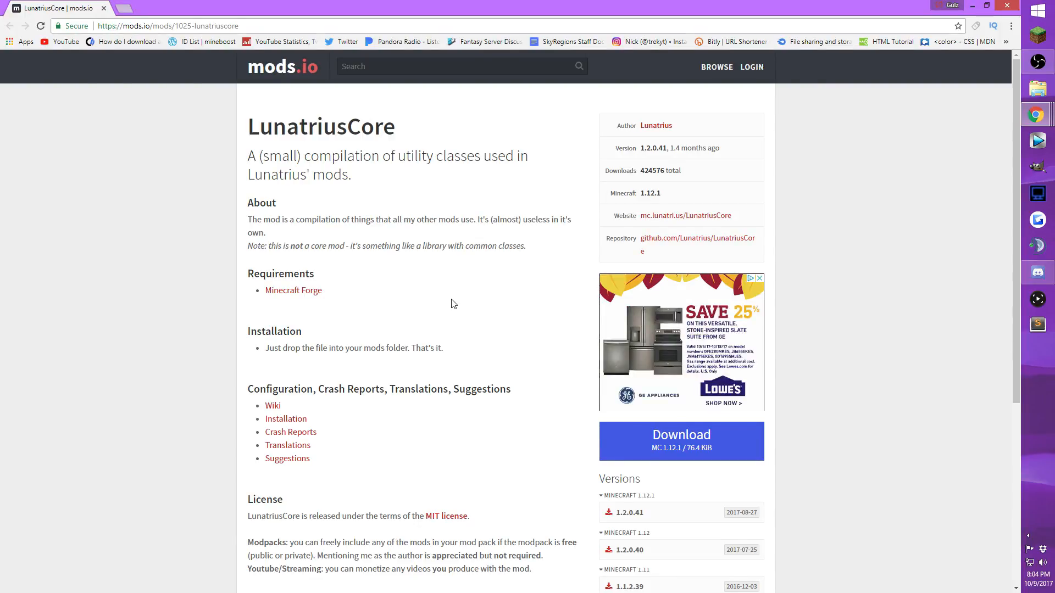
{"action": "scroll", "scroll_direction": "down", "scroll_amount": 3}
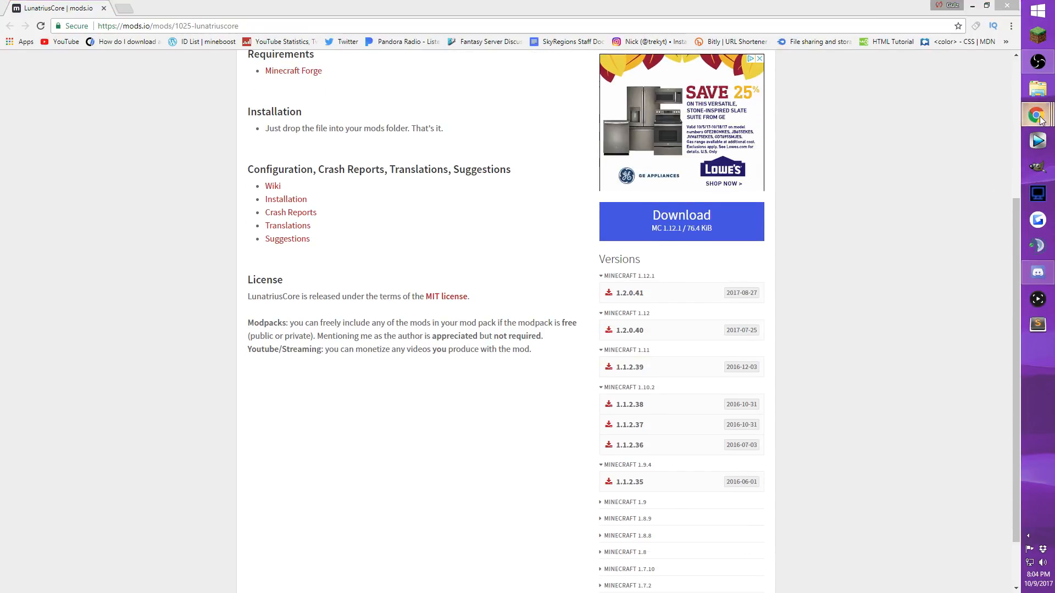
Step: Expand Minecraft 1.8 on the Forge downloads site and open its Forge builds
{"action": "left_click", "coordinate": [293, 70]}
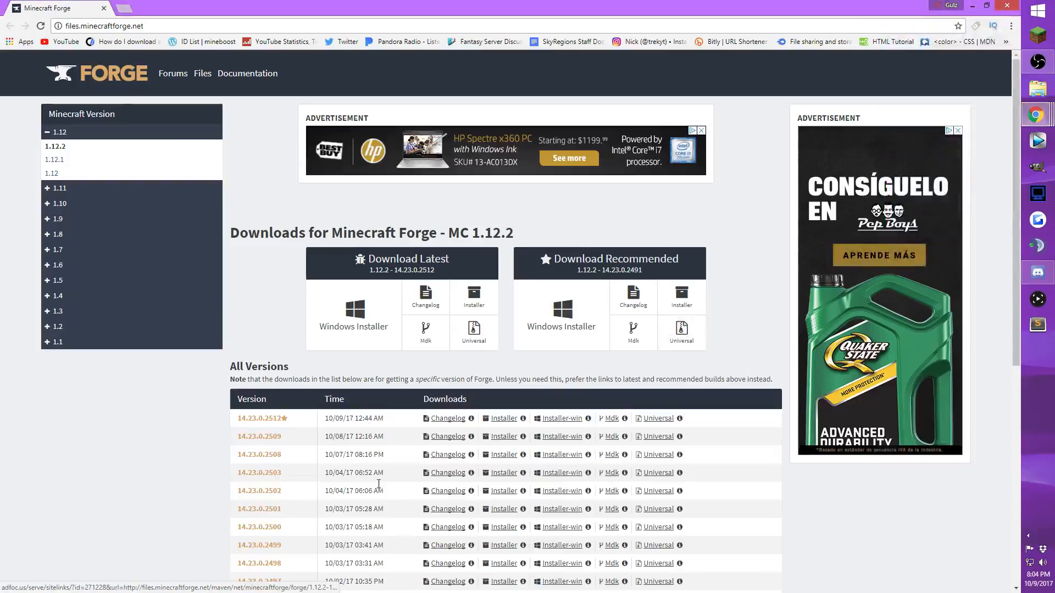
{"action": "scroll", "scroll_direction": "down", "scroll_amount": 3}
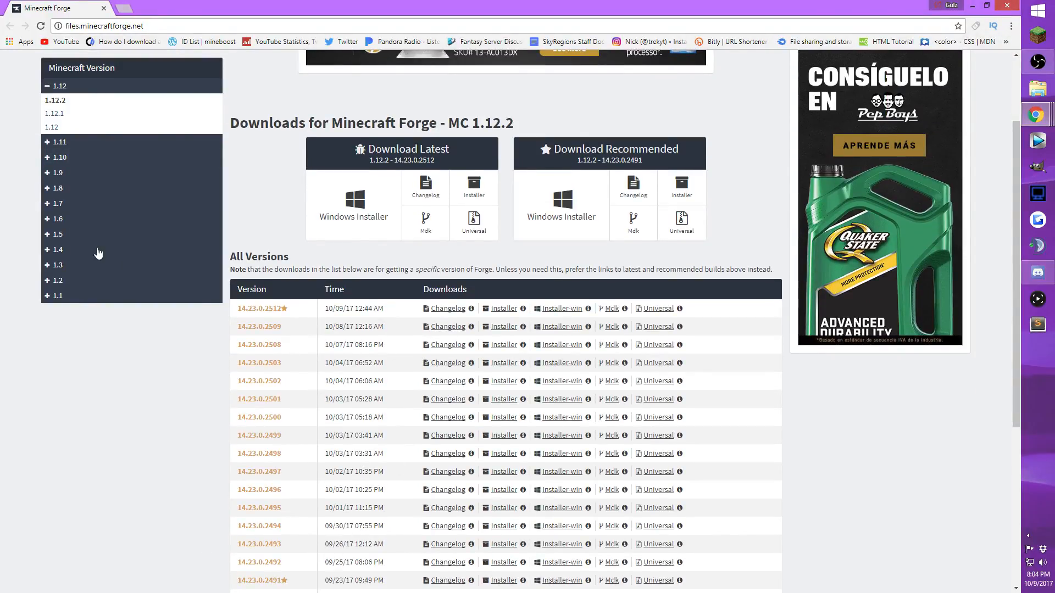
{"action": "left_click", "coordinate": [55, 188]}
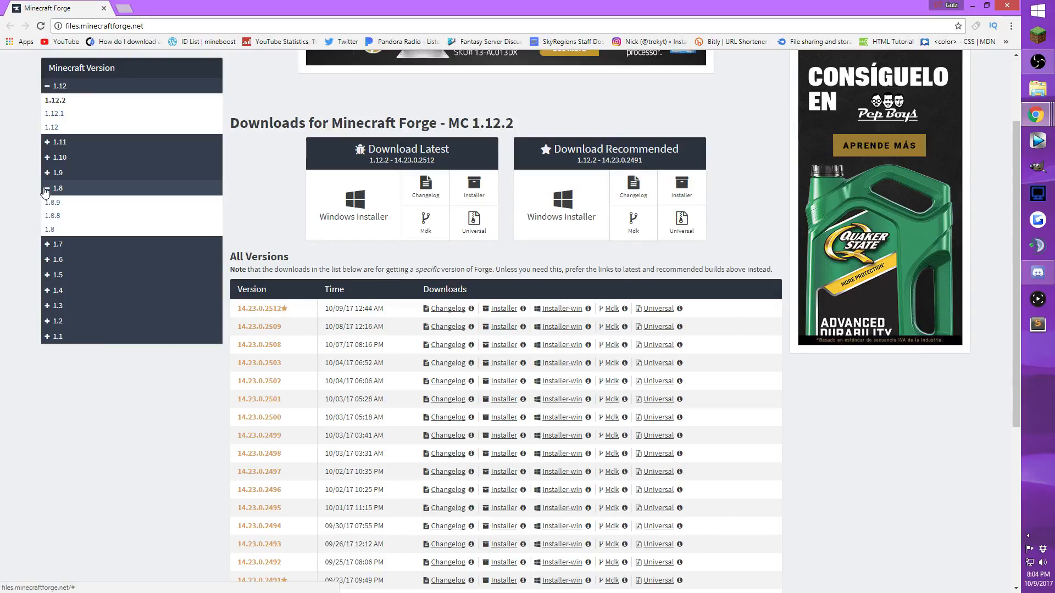
{"action": "left_click", "coordinate": [50, 187]}
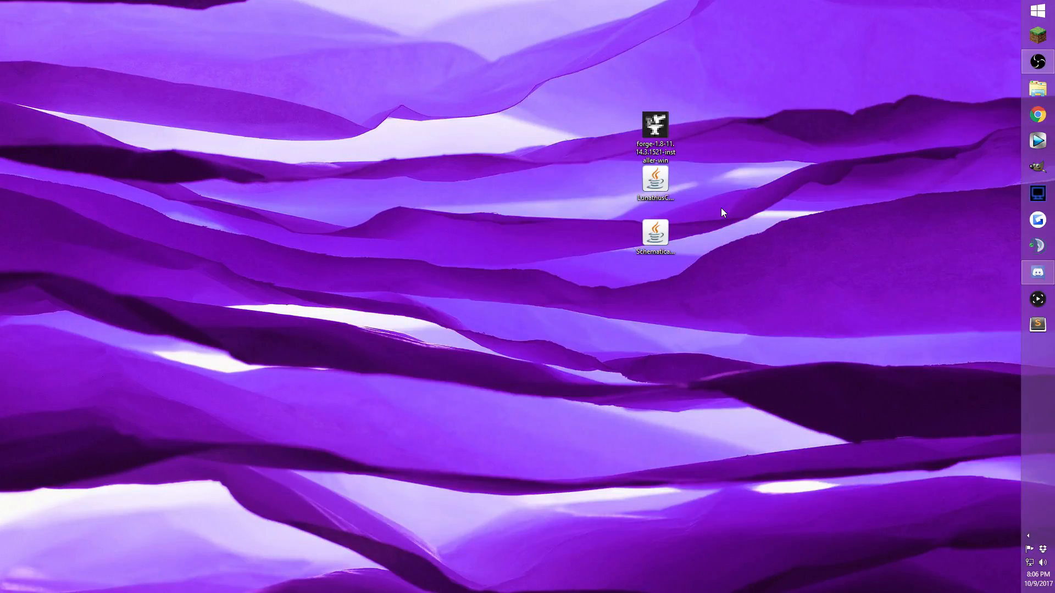
{"action": "mouse_move", "coordinate": [794, 212]}
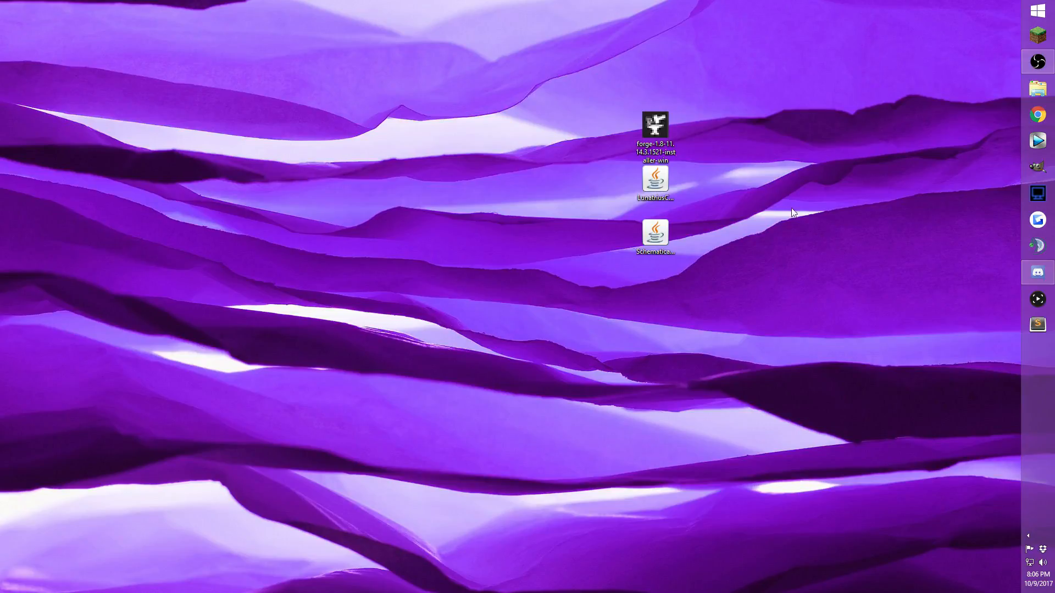
{"action": "mouse_move", "coordinate": [733, 275]}
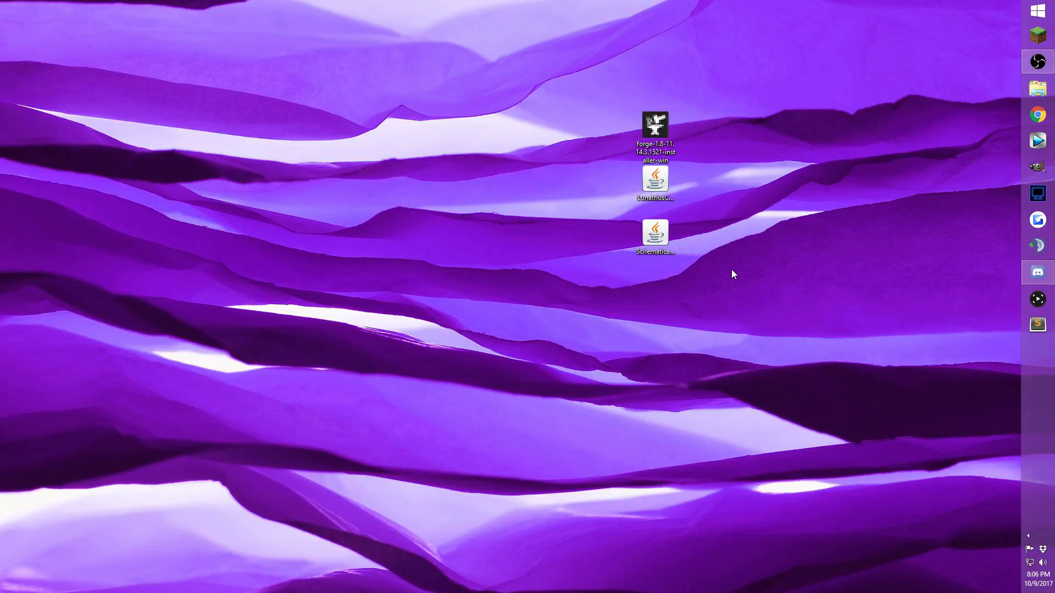
Step: Run the Forge 1.8 installer from the desktop and install the client profile
{"action": "left_click_drag", "start_coordinate": [654, 131], "coordinate": [443, 242]}
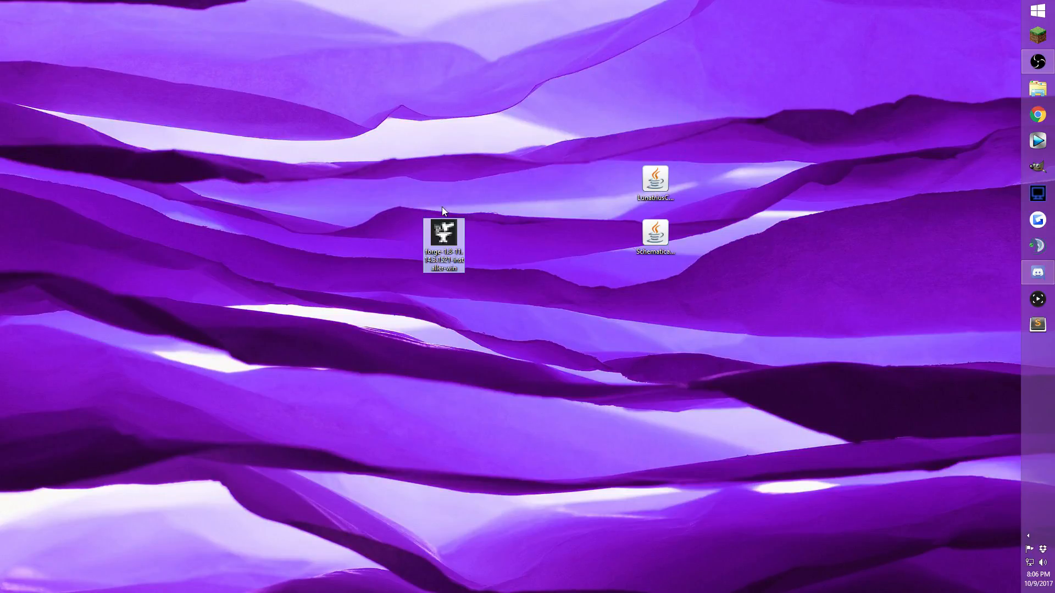
{"action": "mouse_move", "coordinate": [584, 359]}
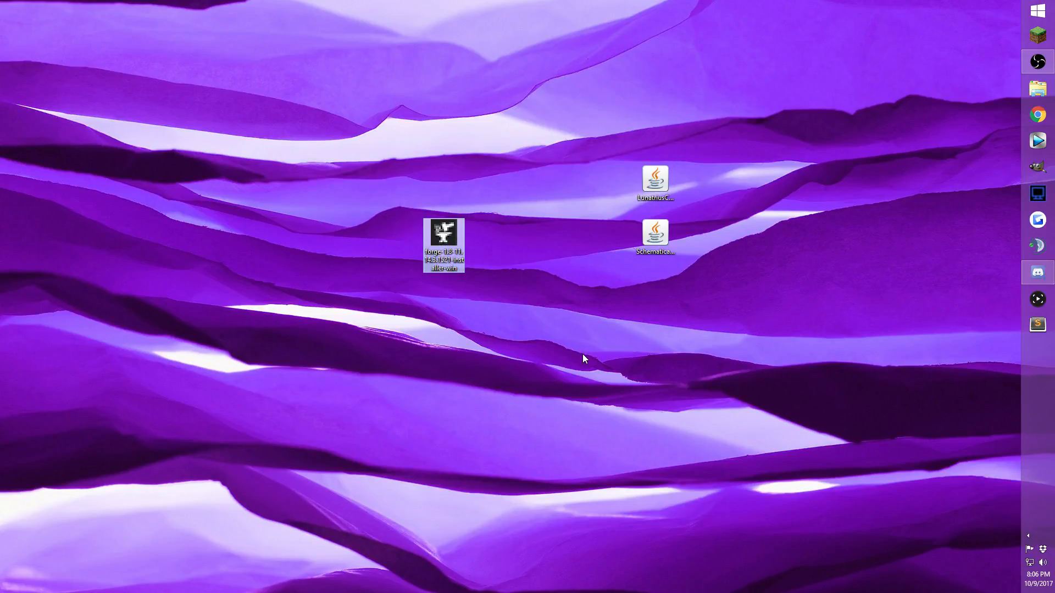
{"action": "double_click", "coordinate": [443, 244]}
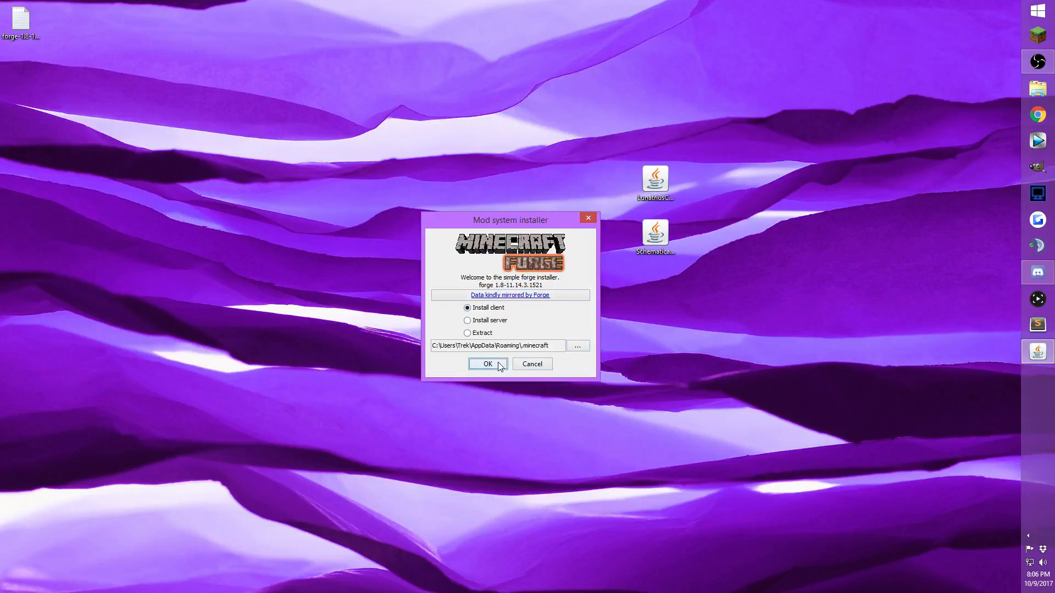
{"action": "left_click", "coordinate": [487, 363]}
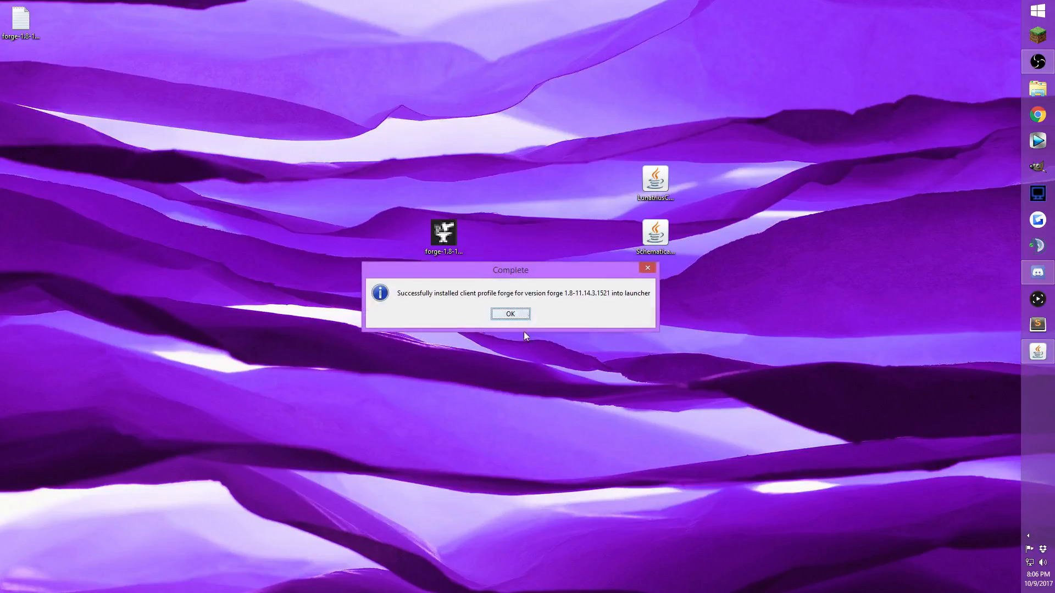
{"action": "left_click", "coordinate": [510, 313]}
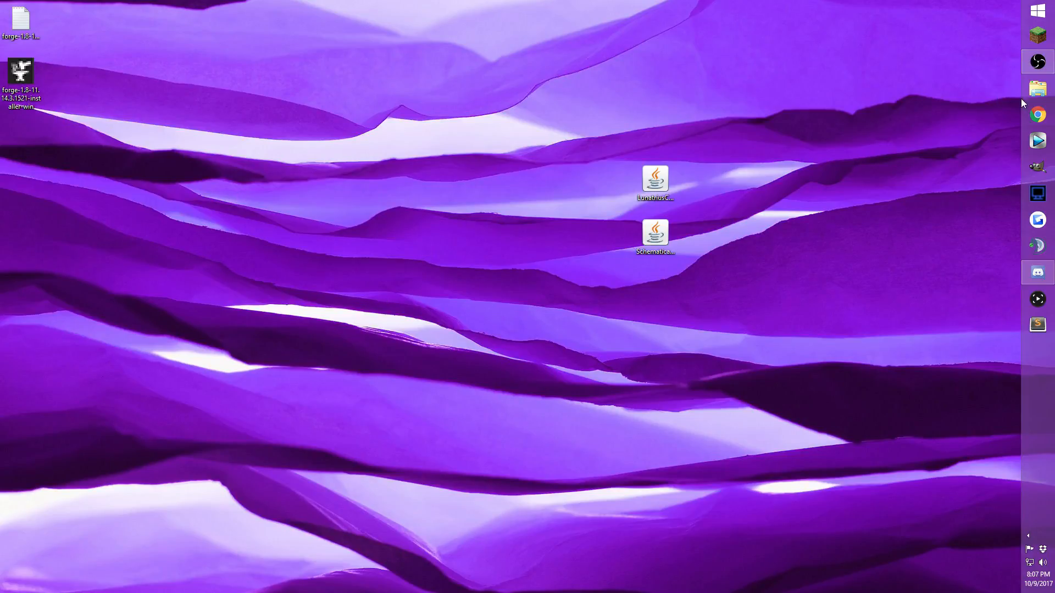
Step: Select the forge launcher profile and move both mod jars from .minecraft\mods to the Desktop
{"action": "left_click", "coordinate": [1036, 88]}
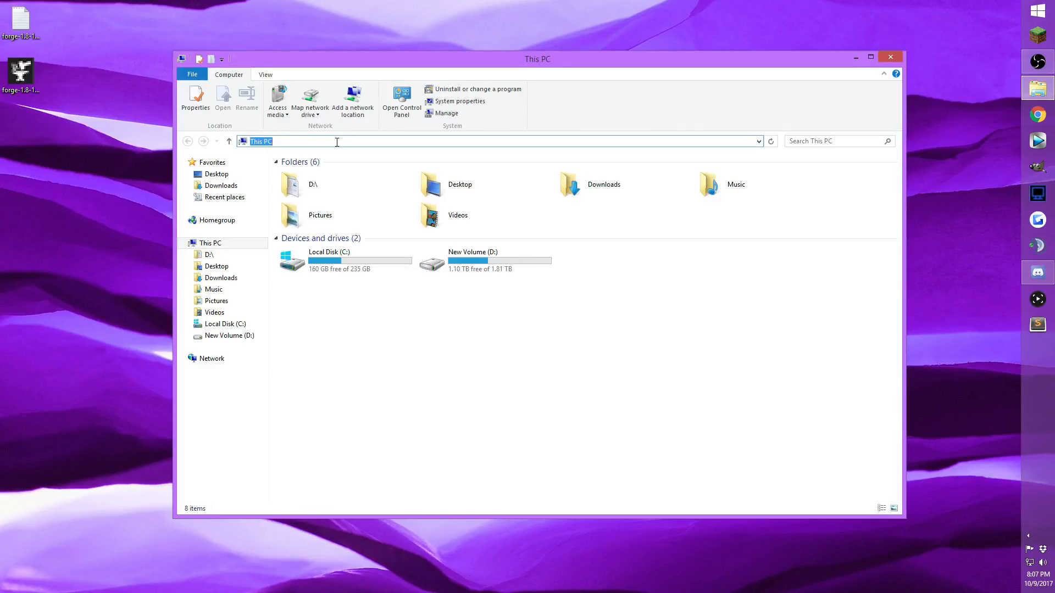
{"action": "type", "text": "%a"}
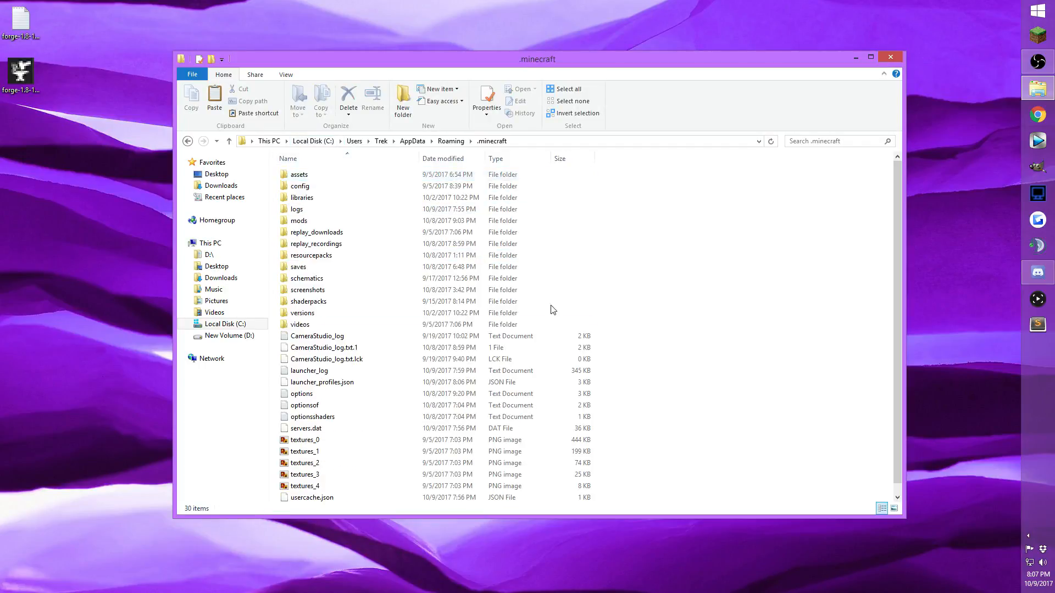
{"action": "double_click", "coordinate": [298, 220]}
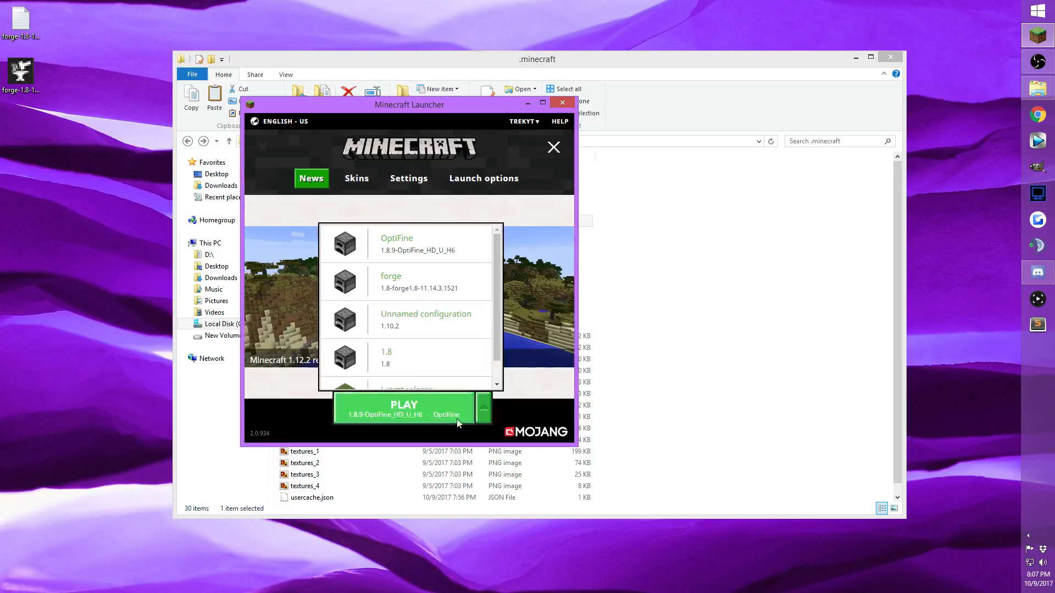
{"action": "left_click", "coordinate": [391, 281]}
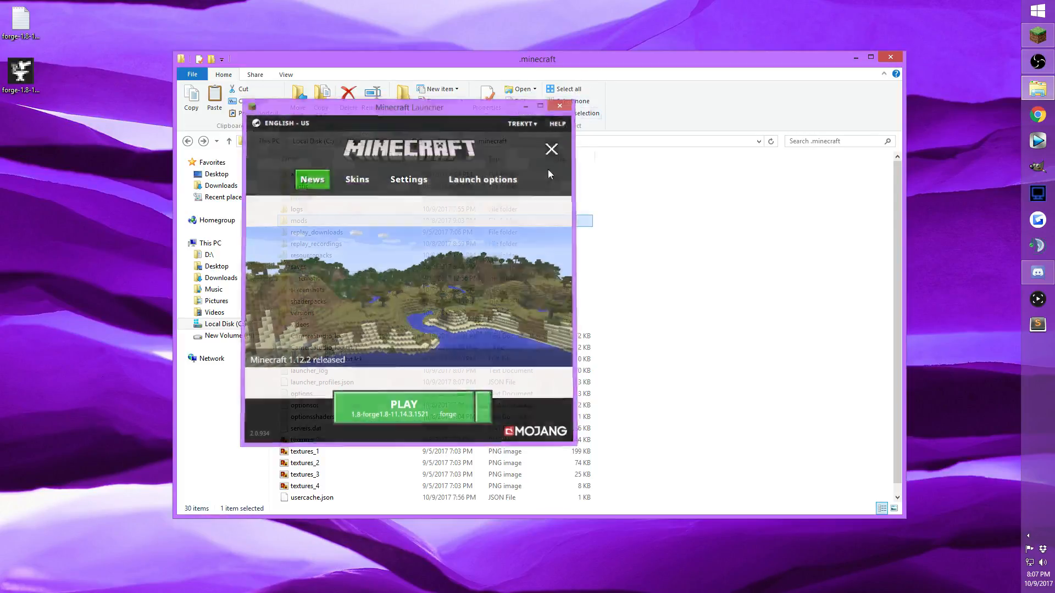
{"action": "left_click", "coordinate": [551, 149]}
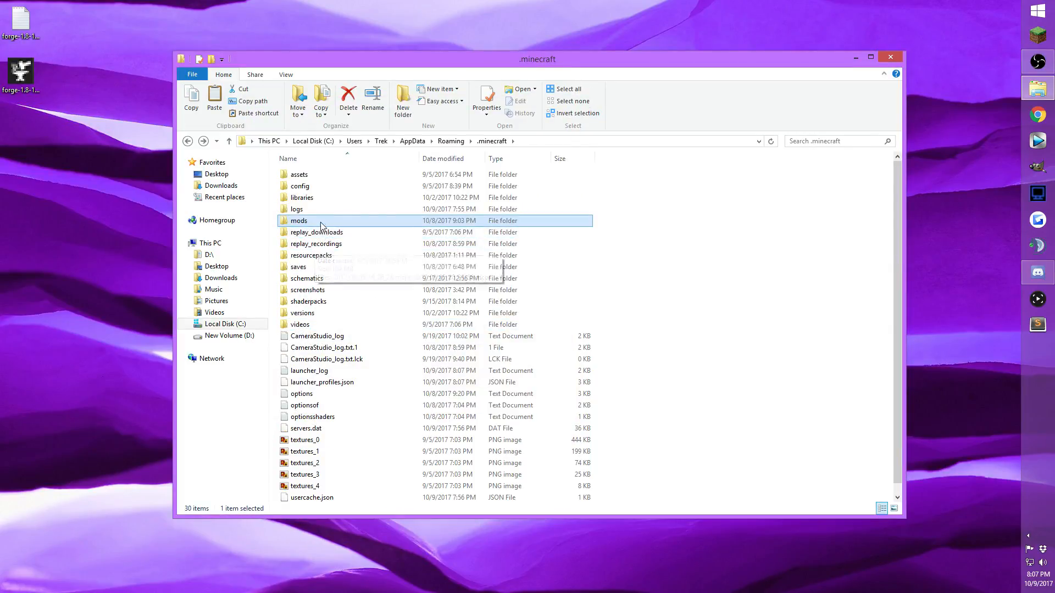
{"action": "double_click", "coordinate": [298, 220]}
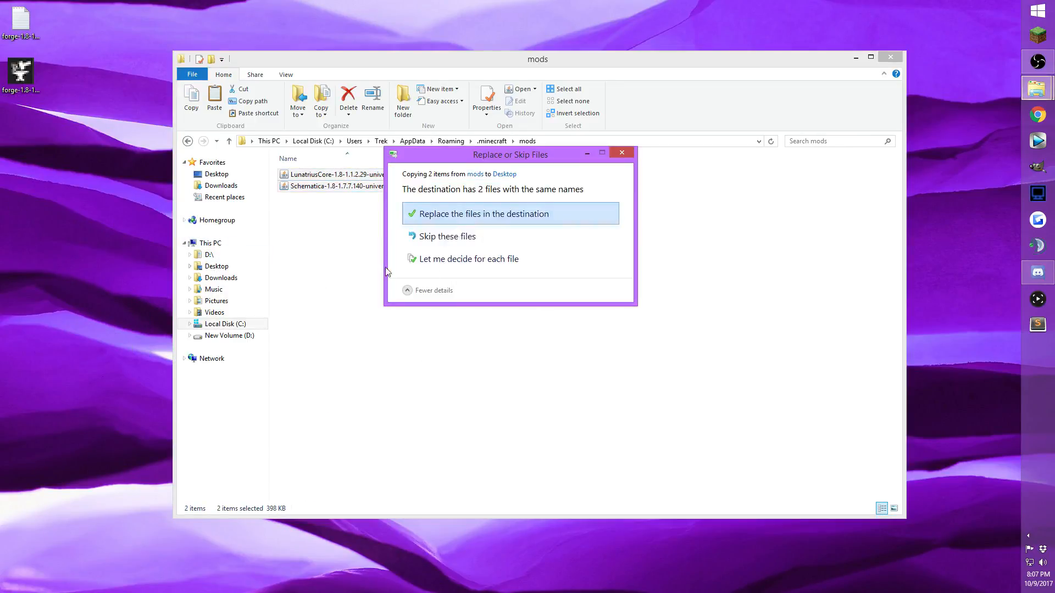
{"action": "left_click", "coordinate": [482, 214]}
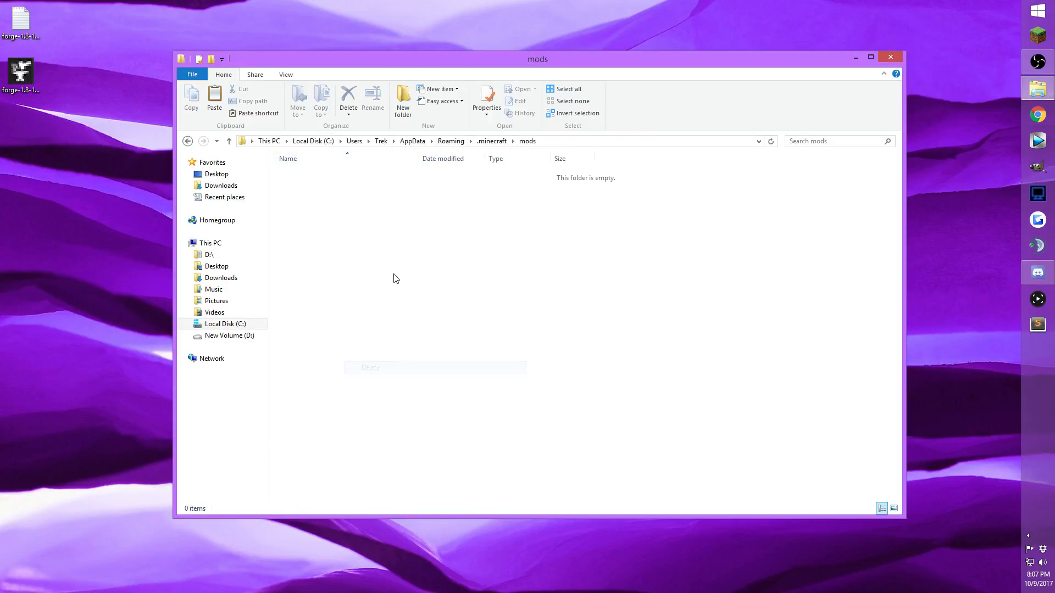
{"action": "mouse_move", "coordinate": [187, 142]}
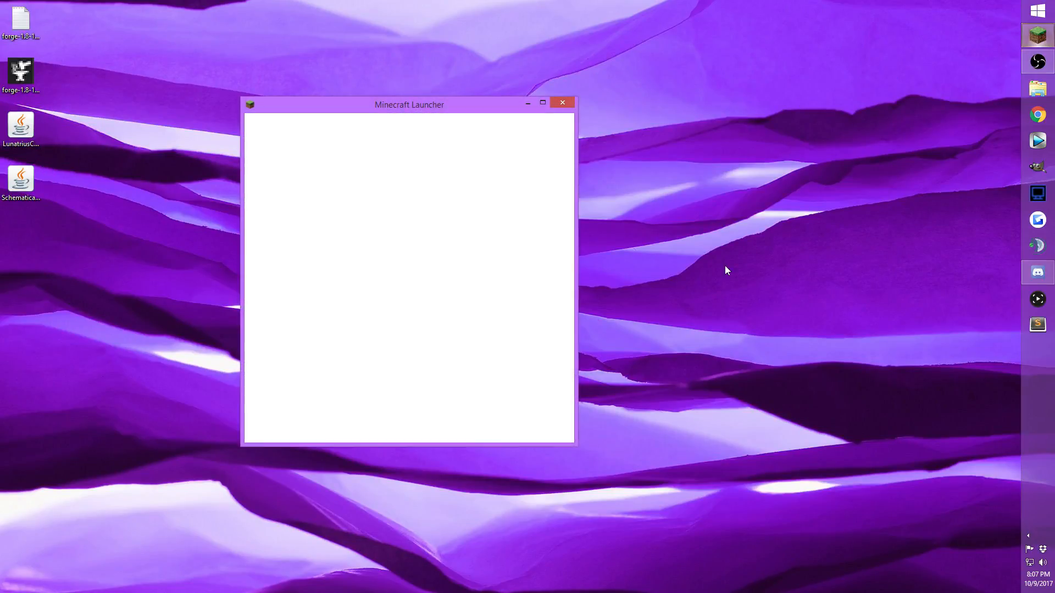
Step: Launch Minecraft with the forge profile and view Schematica in the Mod List
{"action": "left_click", "coordinate": [561, 102]}
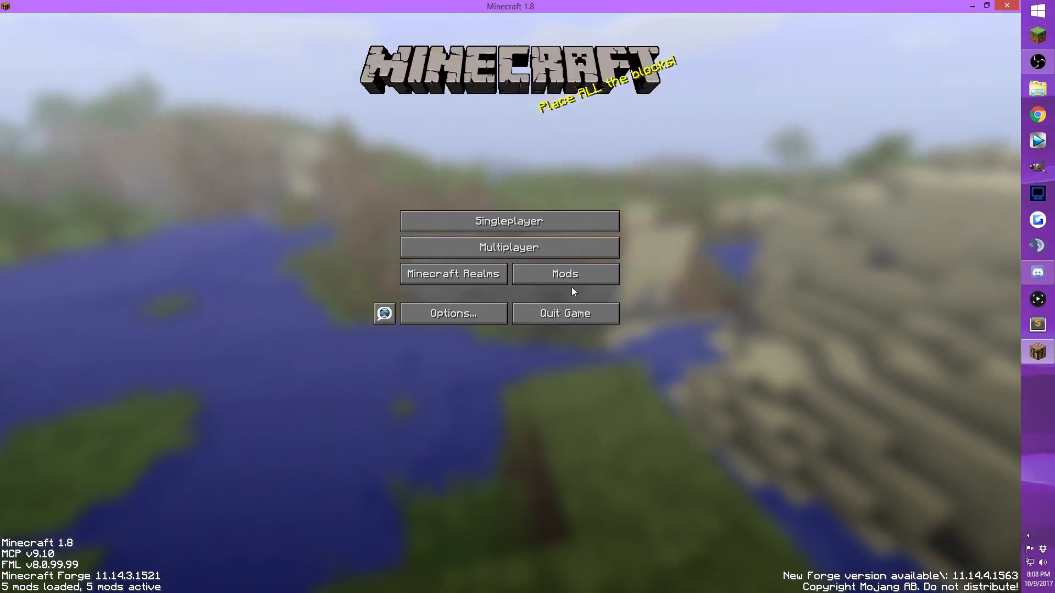
{"action": "left_click", "coordinate": [564, 273]}
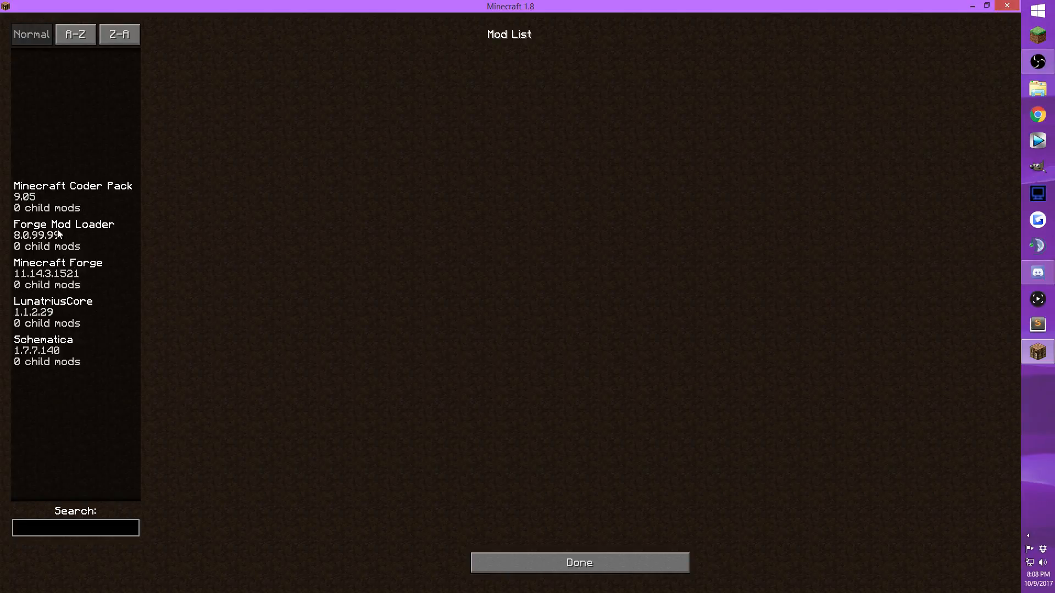
{"action": "mouse_move", "coordinate": [74, 359]}
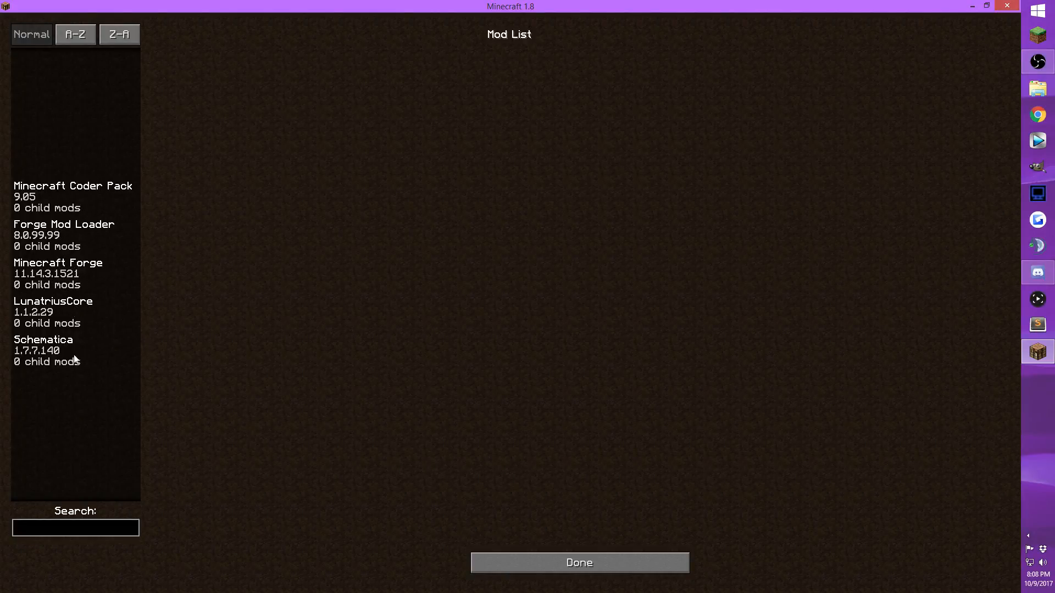
{"action": "left_click", "coordinate": [76, 527]}
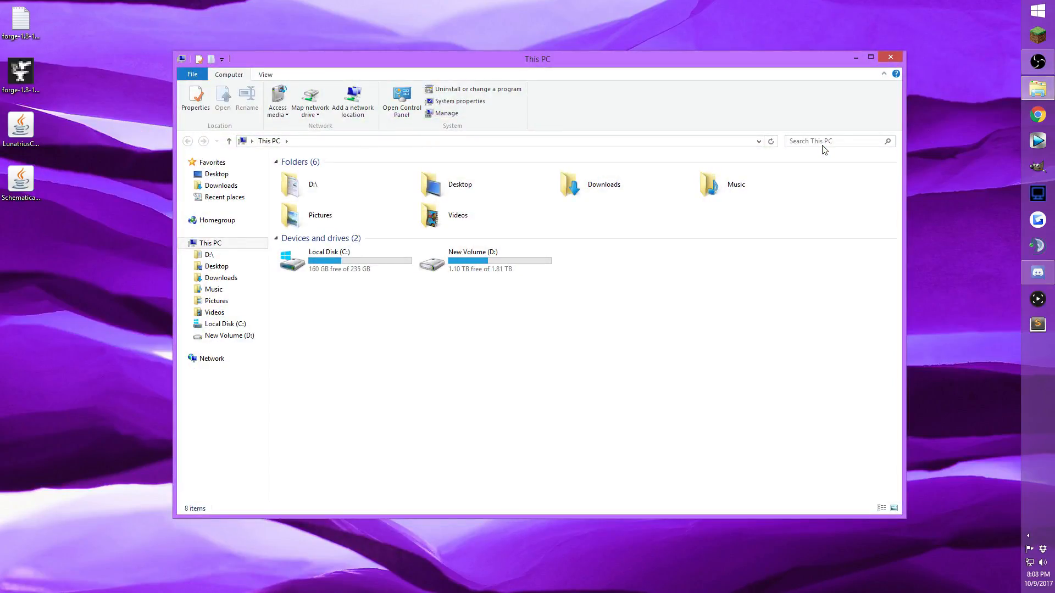
{"action": "mouse_move", "coordinate": [911, 122]}
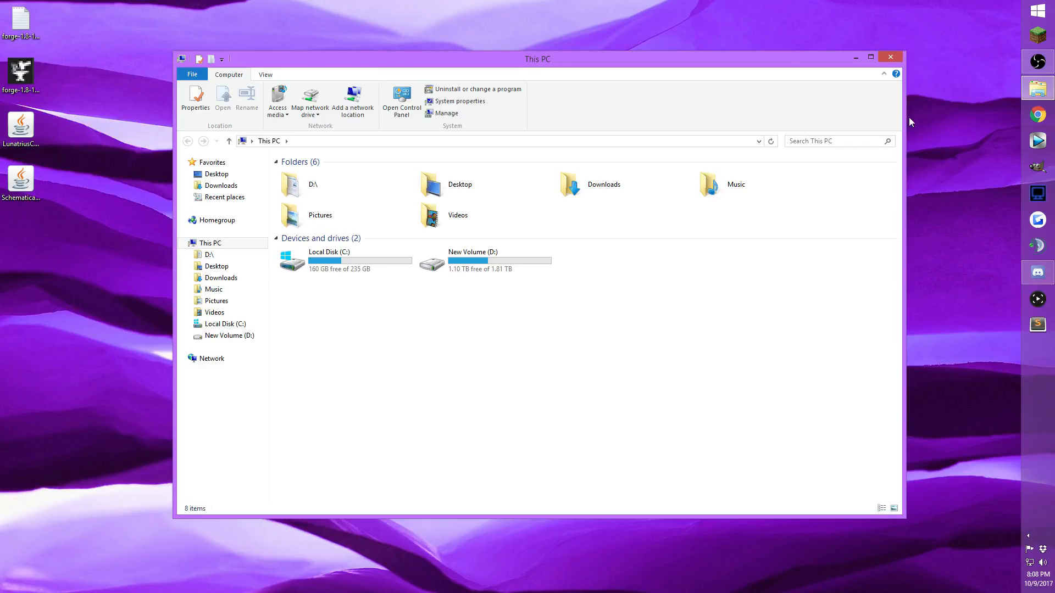
{"action": "mouse_move", "coordinate": [349, 147]}
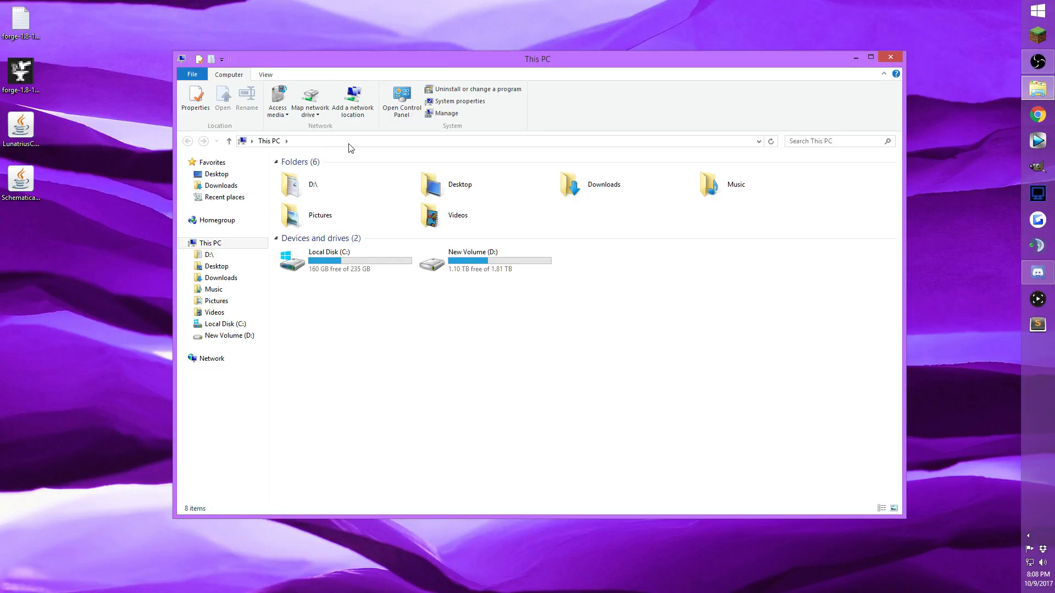
Step: Put Base27.schematic in %appdata%\.minecraft\schematics, replacing the existing file
{"action": "left_click", "coordinate": [336, 141]}
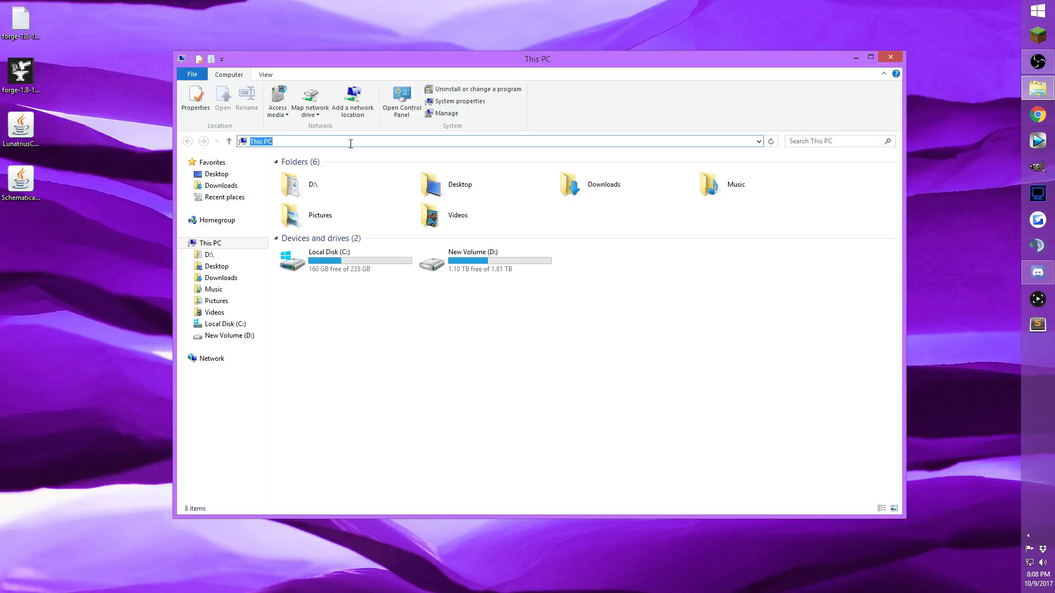
{"action": "type", "text": "%appdata%"}
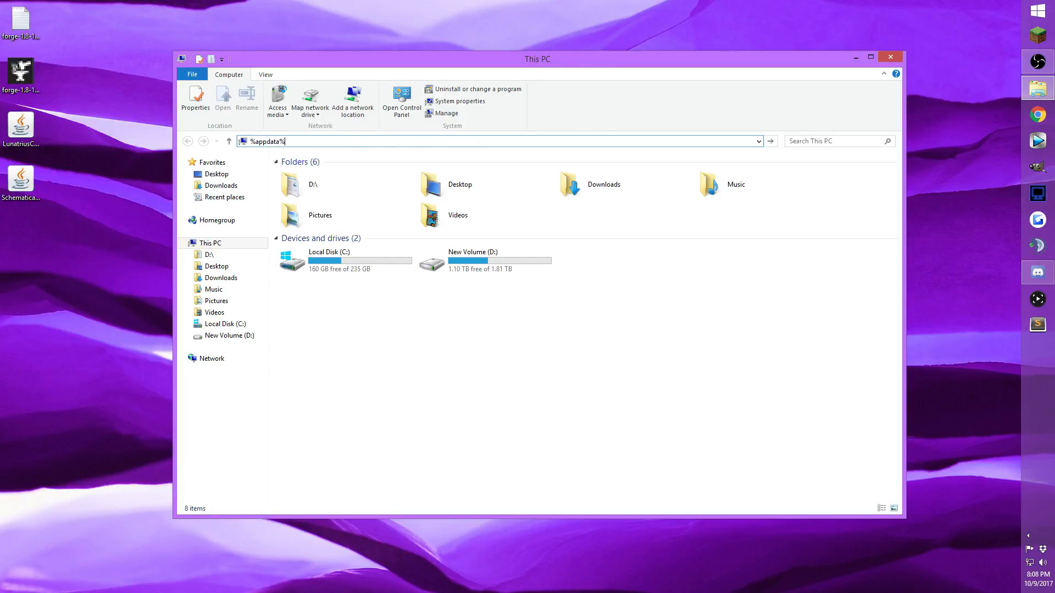
{"action": "key", "text": "Enter"}
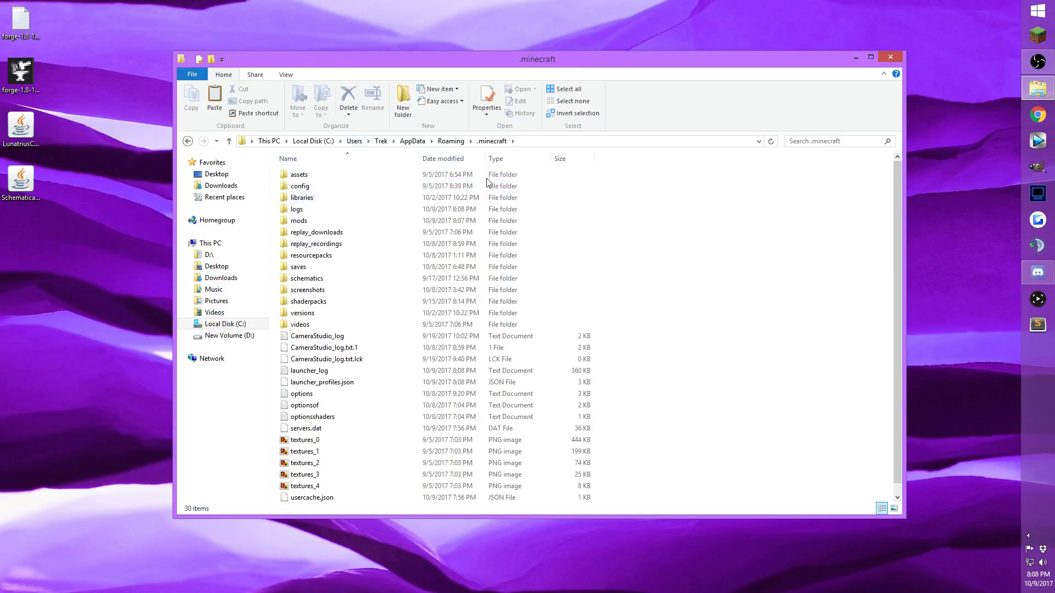
{"action": "mouse_move", "coordinate": [312, 279]}
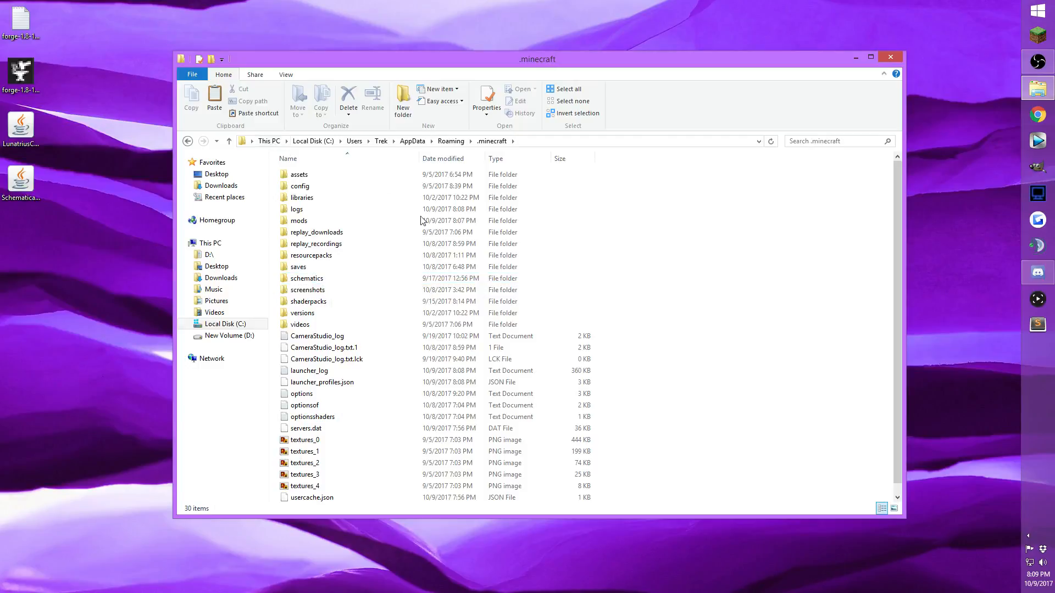
{"action": "double_click", "coordinate": [306, 278]}
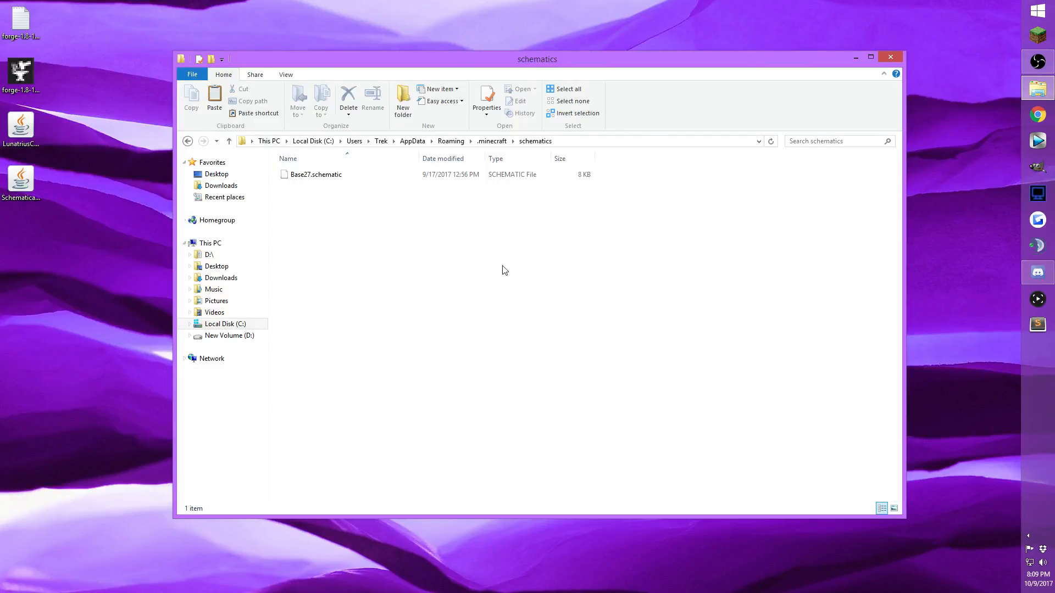
{"action": "mouse_move", "coordinate": [149, 118]}
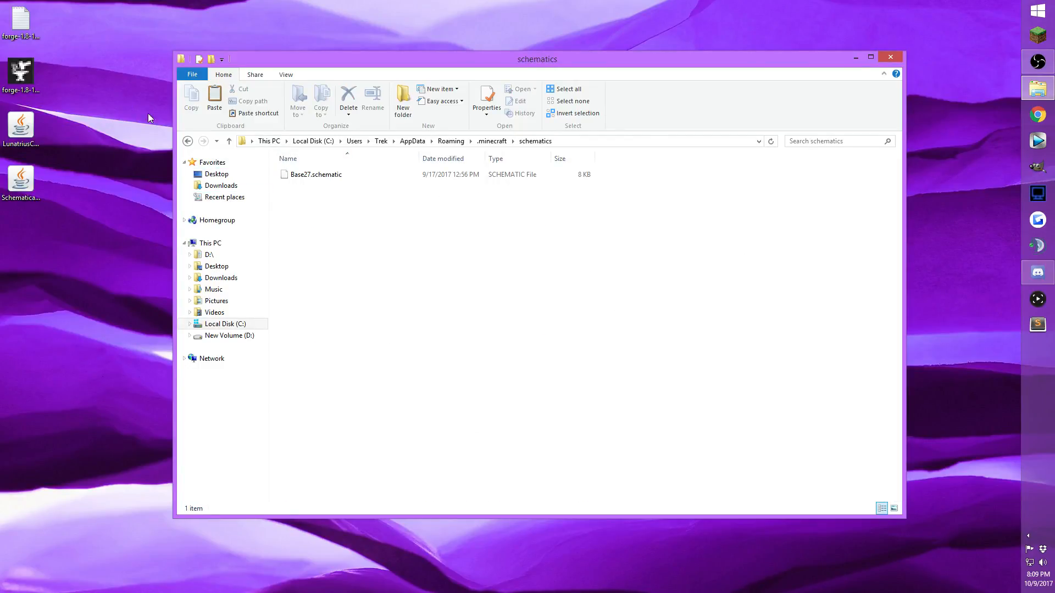
{"action": "left_click_drag", "start_coordinate": [316, 174], "coordinate": [105, 240]}
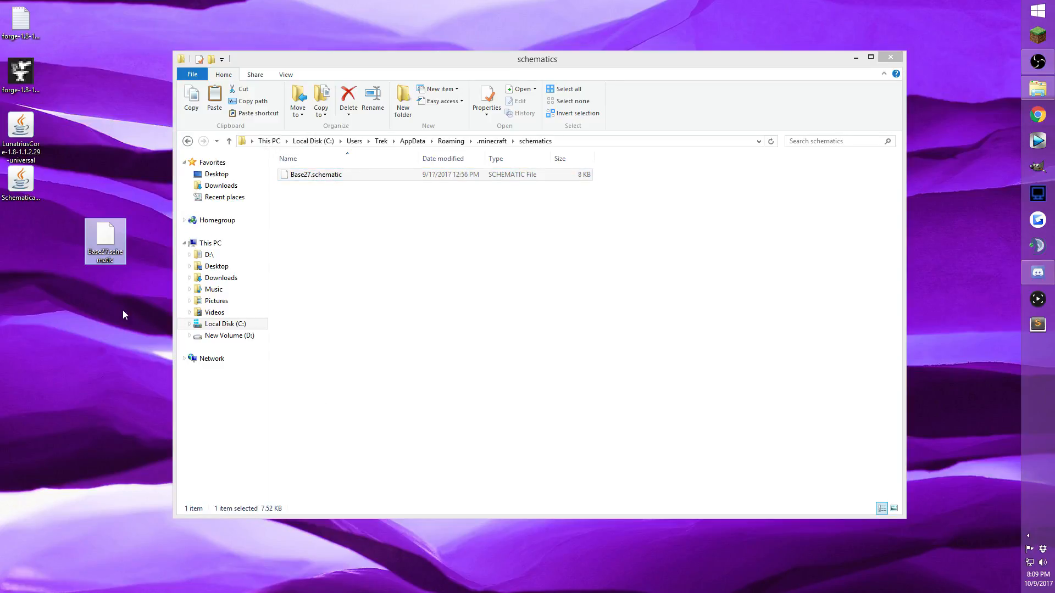
{"action": "left_click", "coordinate": [214, 97]}
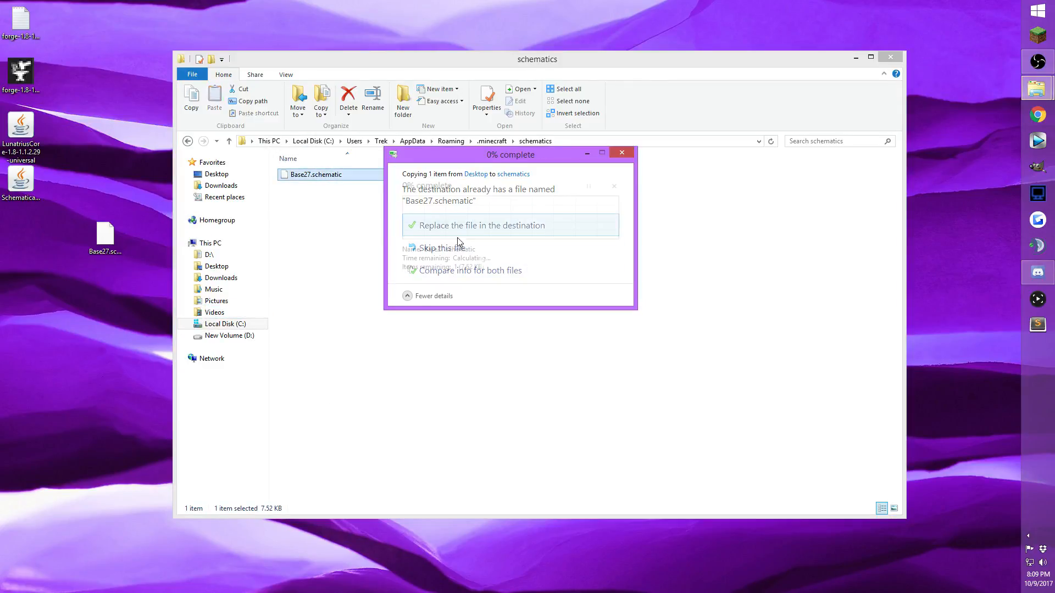
{"action": "left_click", "coordinate": [480, 226]}
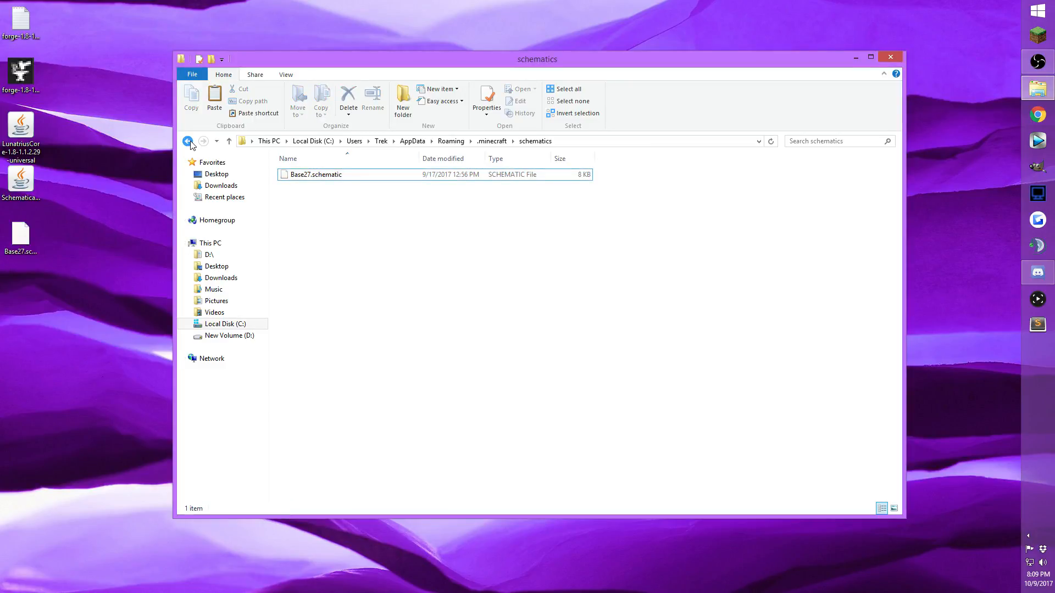
{"action": "mouse_move", "coordinate": [188, 141]}
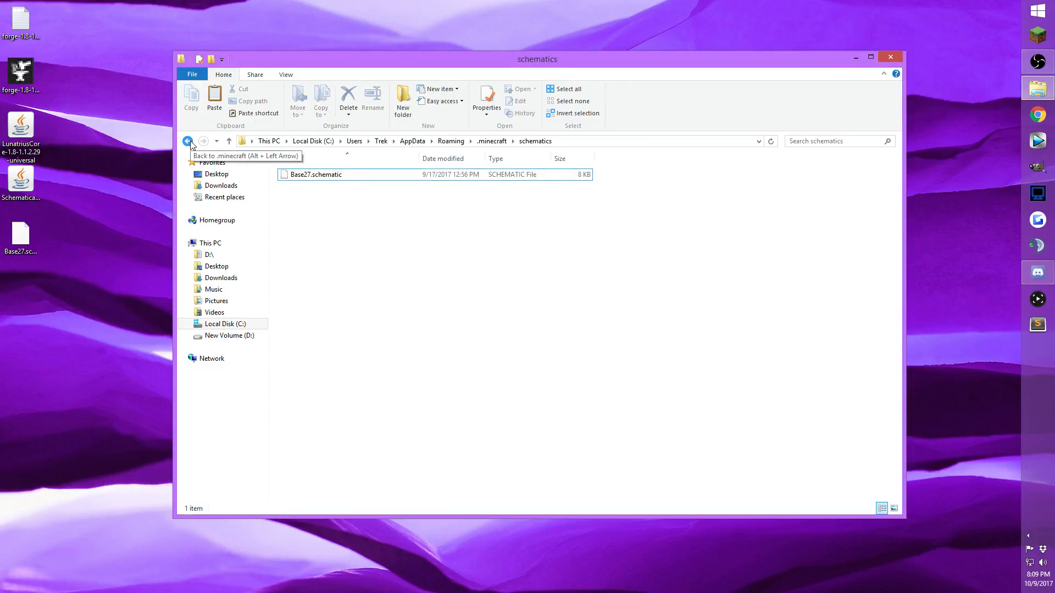
Step: Browse into the config worldedit folder and back out again
{"action": "left_click", "coordinate": [188, 140]}
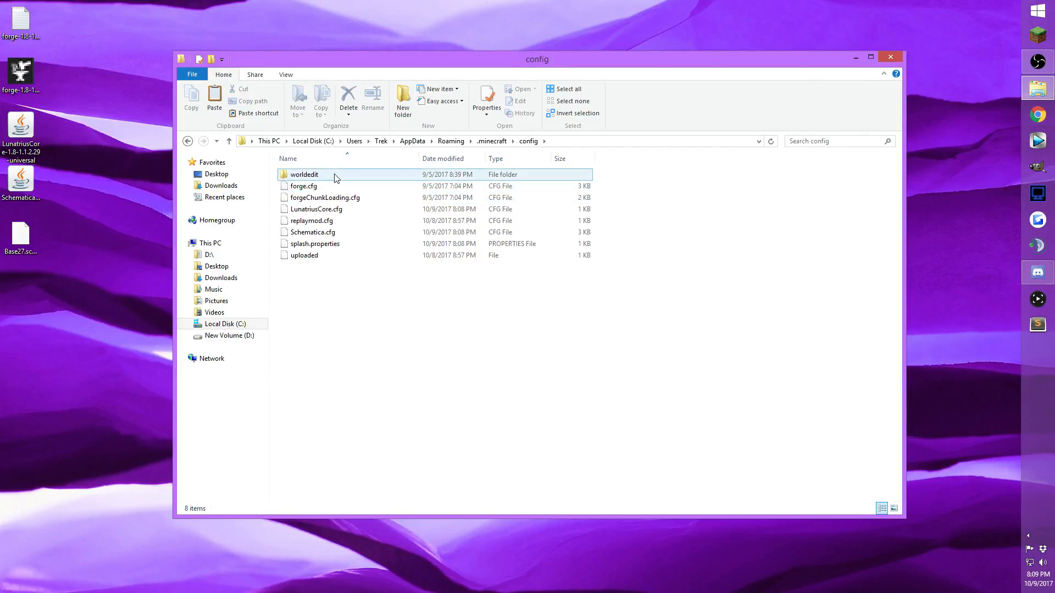
{"action": "double_click", "coordinate": [303, 174]}
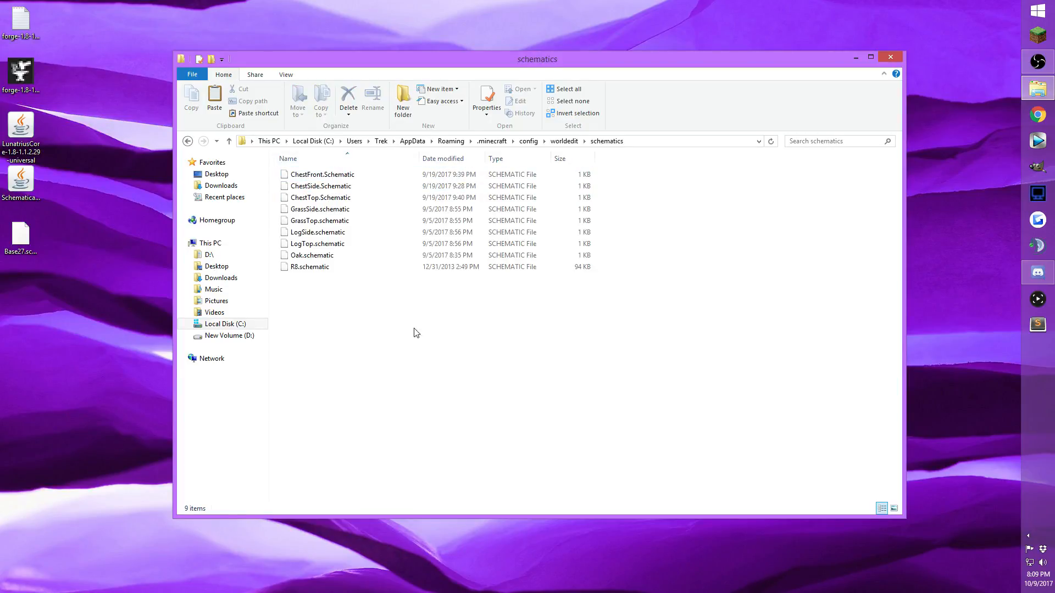
{"action": "left_click", "coordinate": [186, 141]}
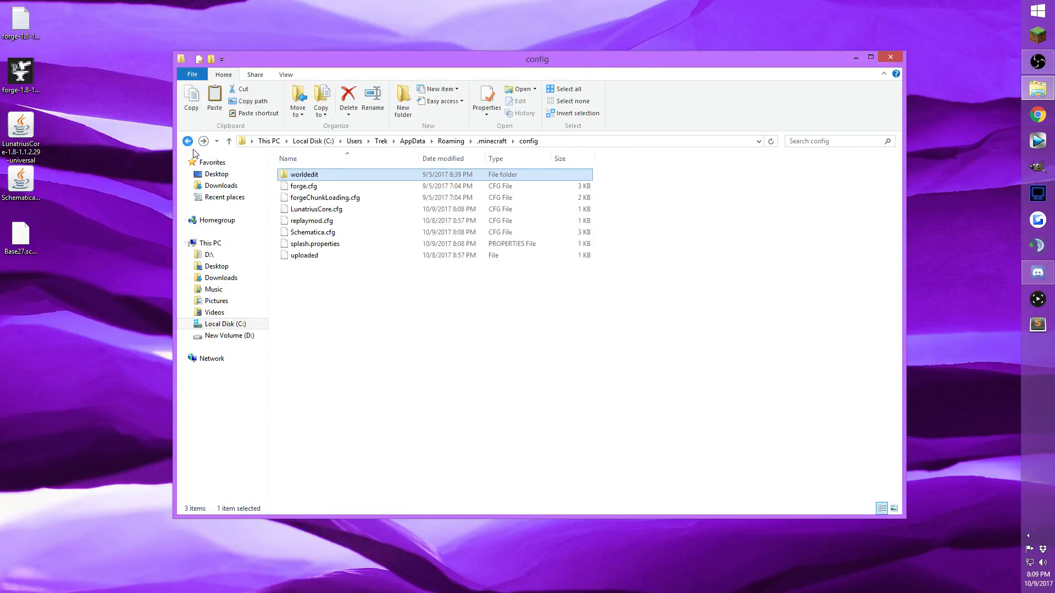
{"action": "left_click", "coordinate": [188, 141]}
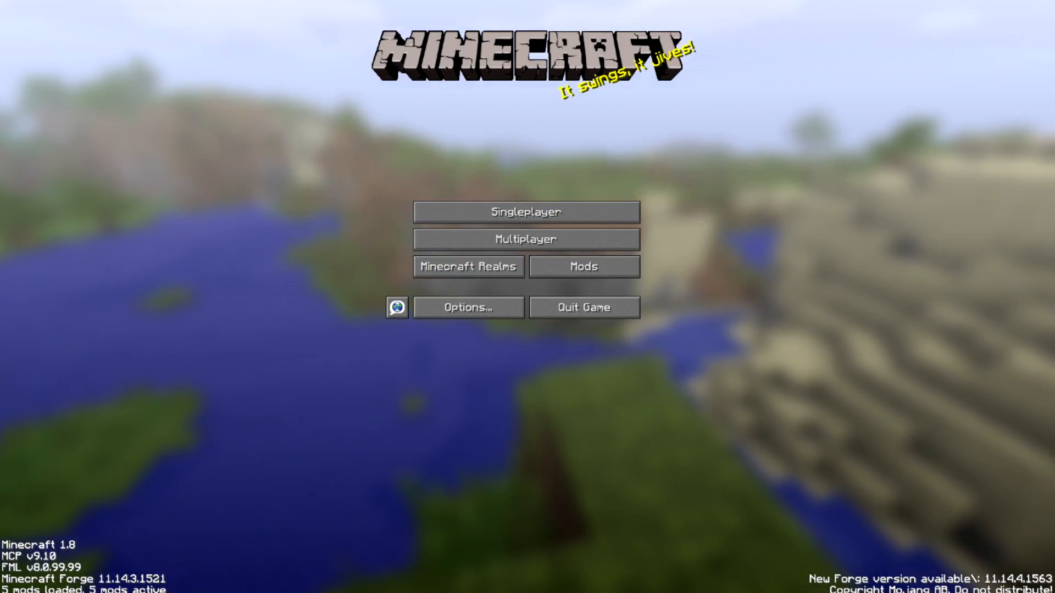
{"action": "mouse_move", "coordinate": [526, 212]}
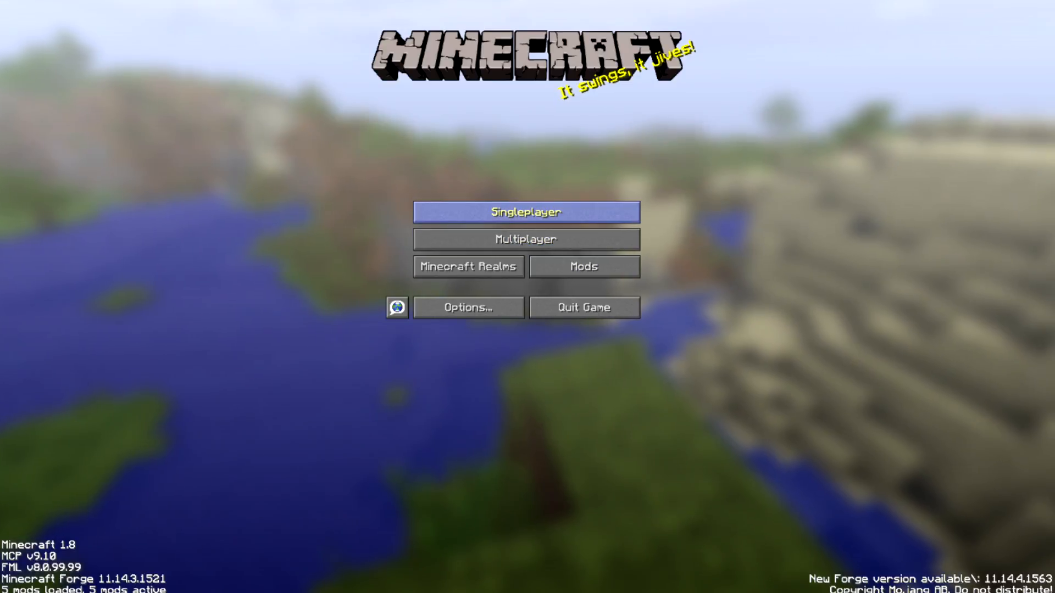
Step: Open Singleplayer and play the All Base Showcases world
{"action": "left_click", "coordinate": [525, 211]}
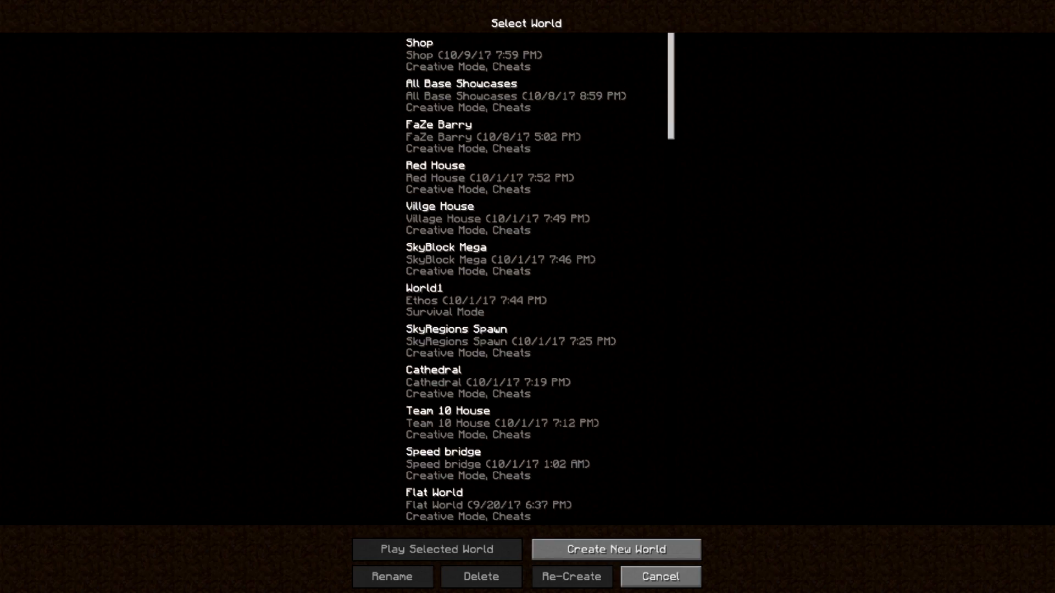
{"action": "left_click", "coordinate": [527, 96]}
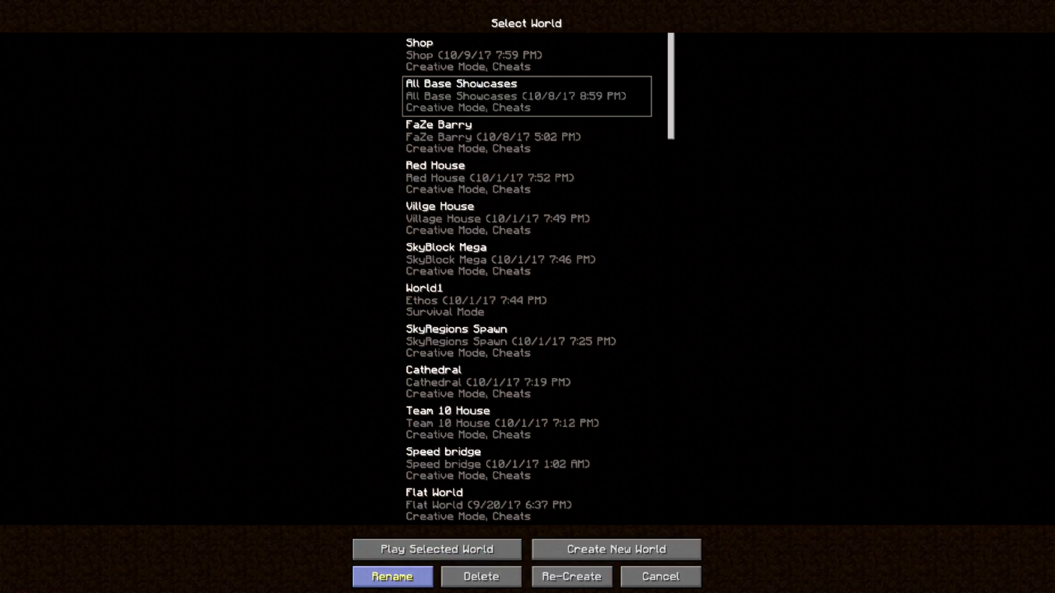
{"action": "left_click", "coordinate": [435, 548]}
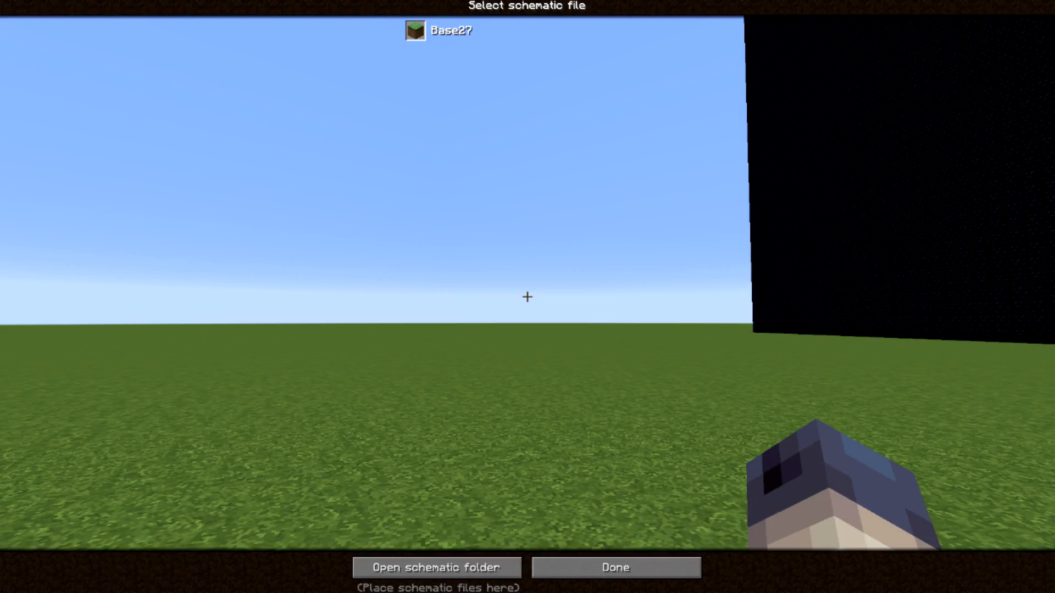
Step: Pick Base27 in Schematica's file chooser to load its preview
{"action": "left_click", "coordinate": [450, 30]}
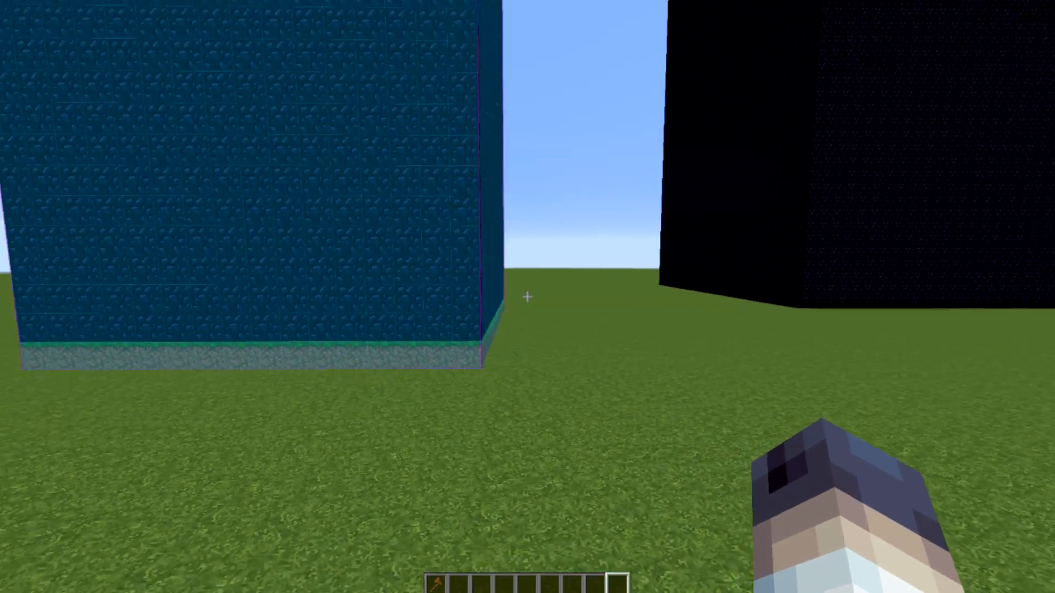
{"action": "mouse_move", "coordinate": [527, 297]}
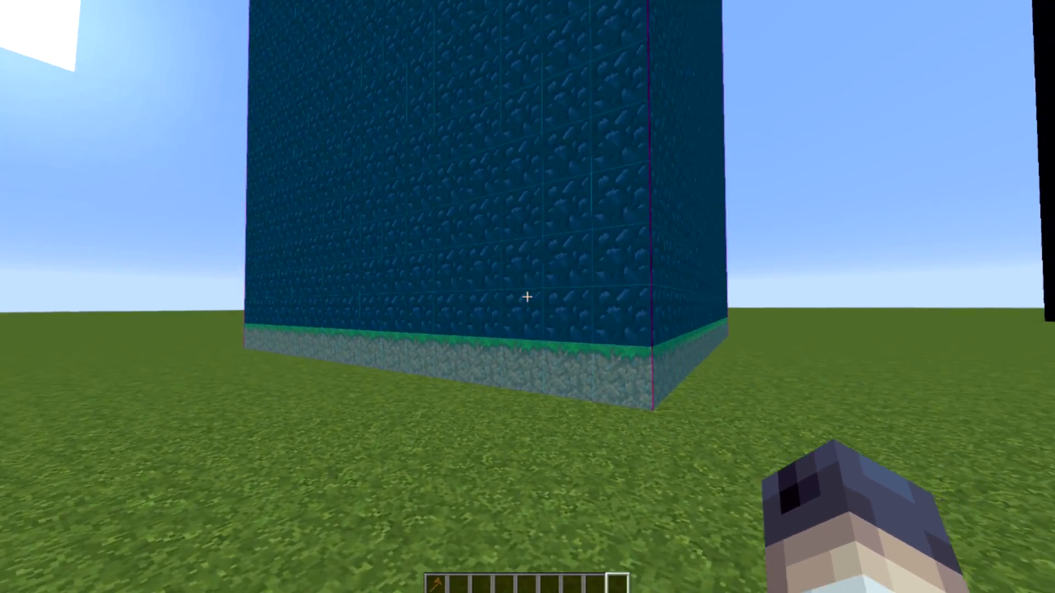
{"action": "mouse_move", "coordinate": [527, 296]}
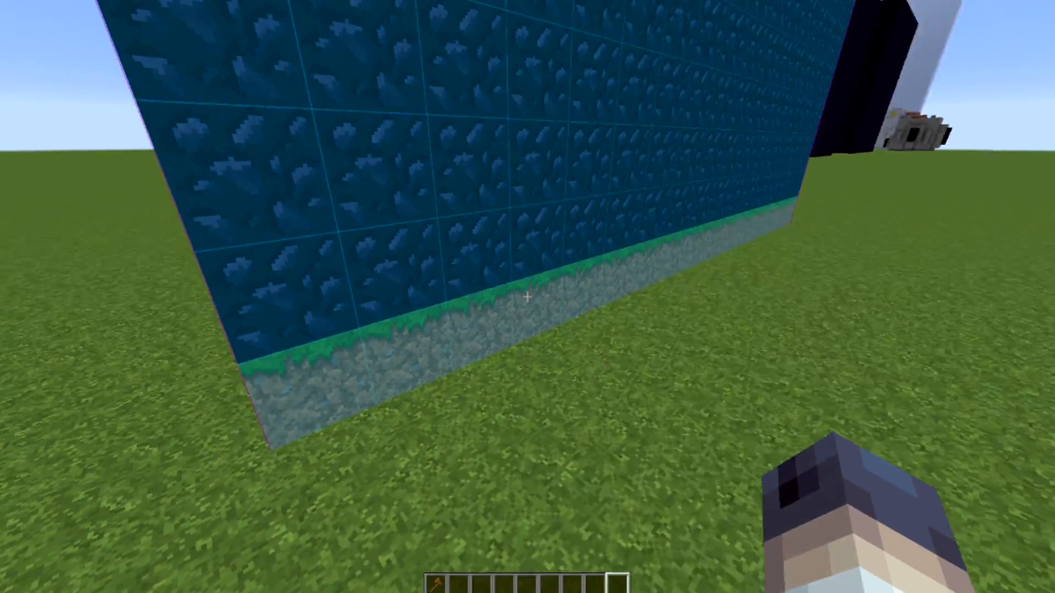
{"action": "mouse_move", "coordinate": [527, 297]}
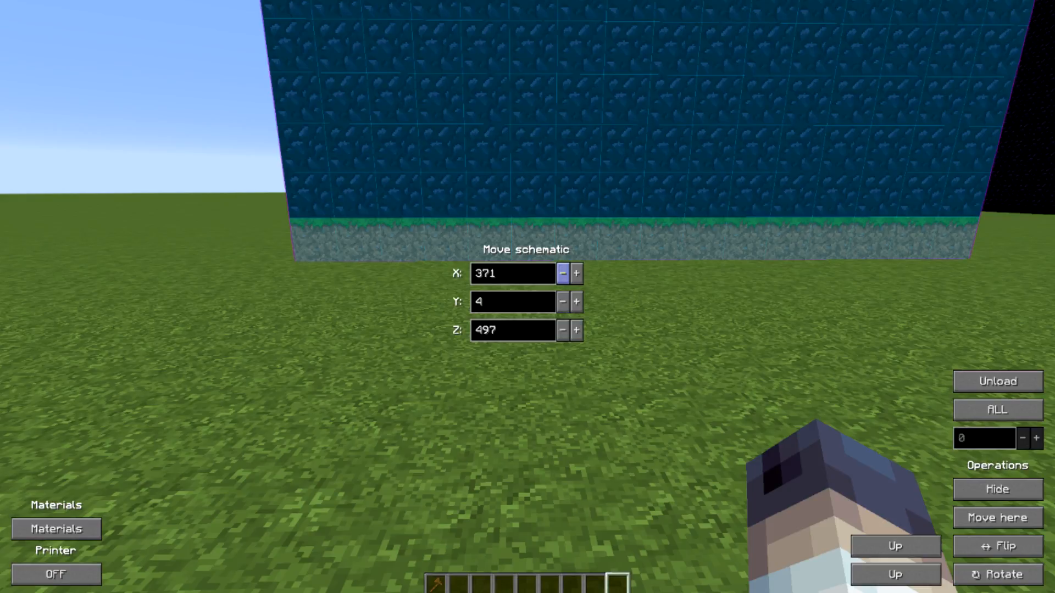
{"action": "left_click", "coordinate": [575, 273]}
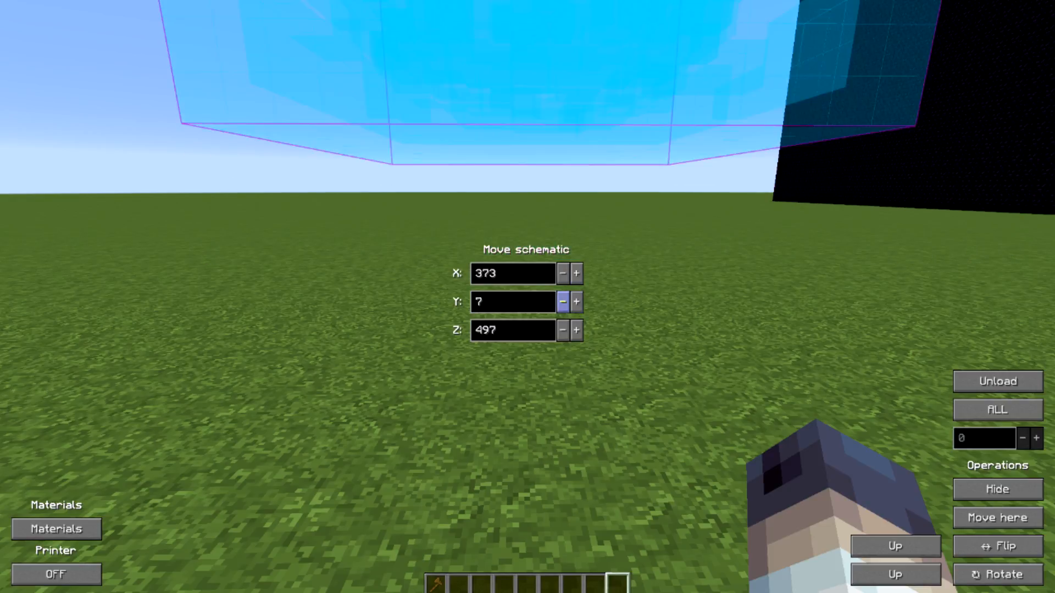
{"action": "left_click", "coordinate": [562, 302]}
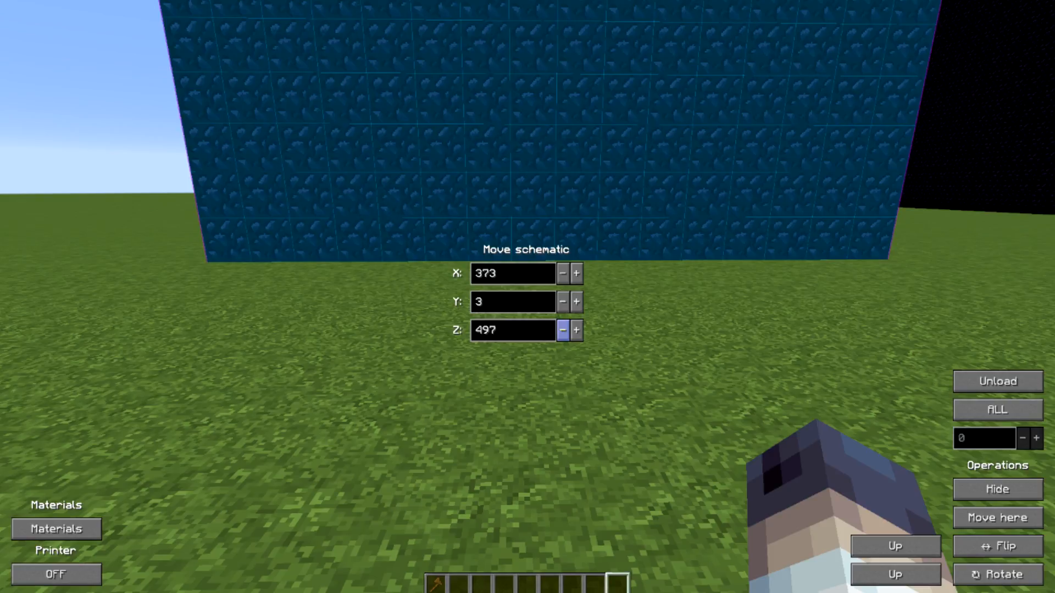
{"action": "key", "text": "Escape"}
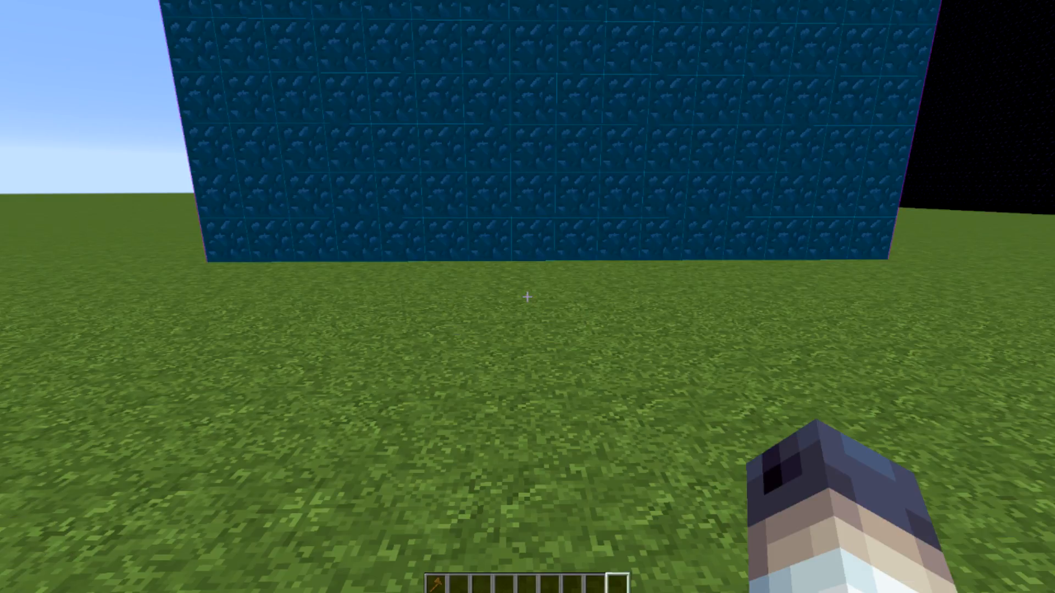
{"action": "mouse_move", "coordinate": [527, 297]}
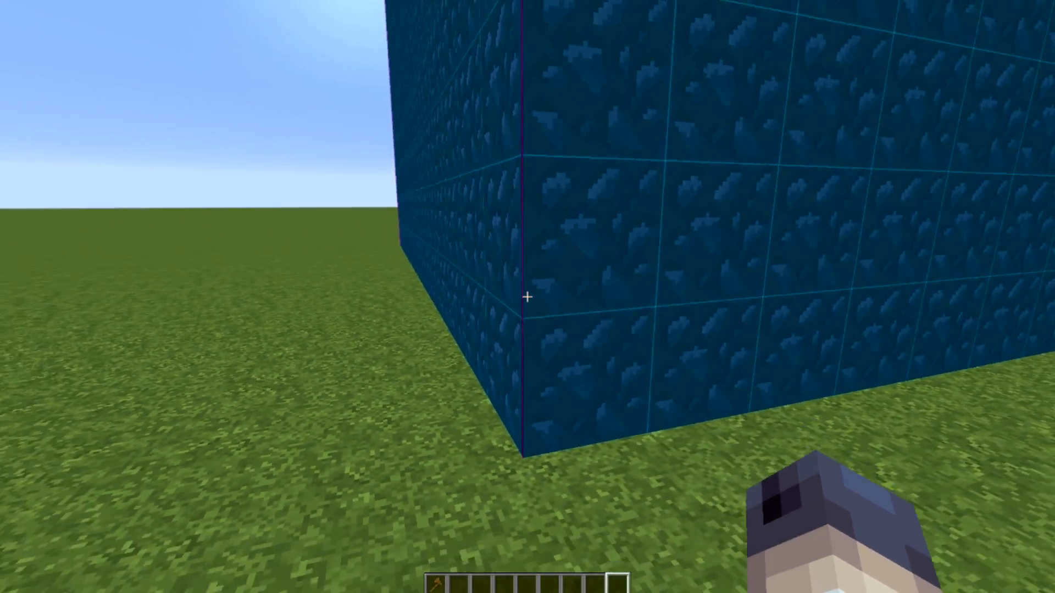
Step: Take obsidian from the creative inventory and place it at the projection's bottom corner
{"action": "key", "text": "e"}
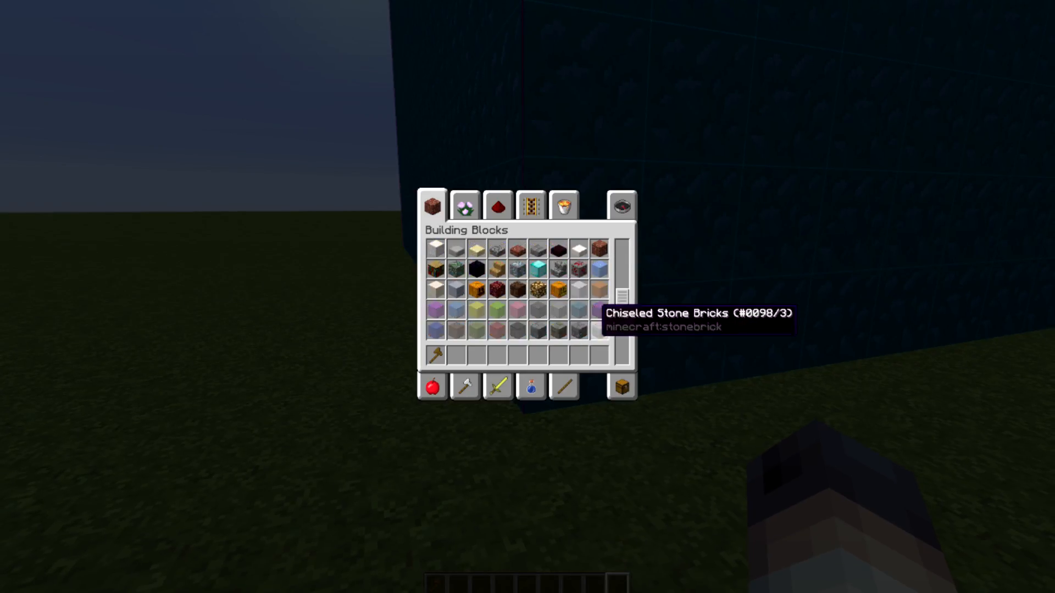
{"action": "key", "text": "Escape"}
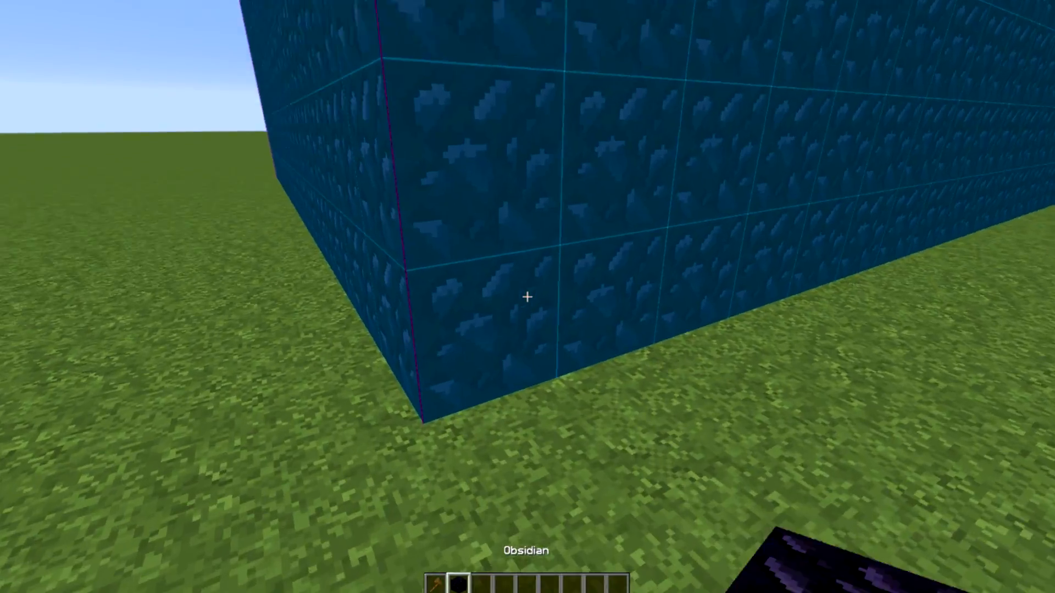
{"action": "left_click", "coordinate": [527, 296]}
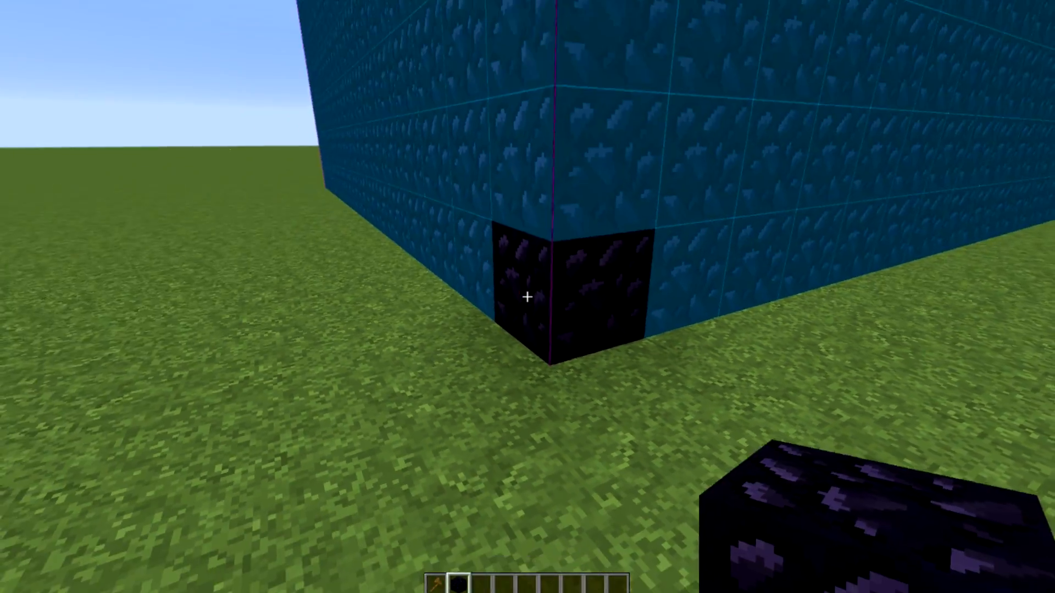
{"action": "mouse_move", "coordinate": [527, 297]}
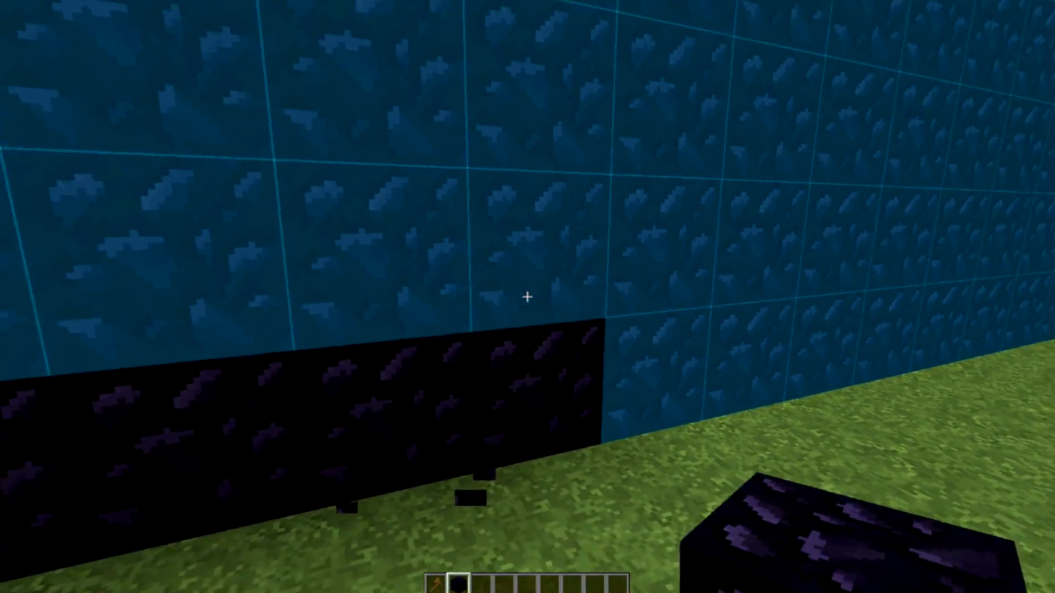
{"action": "mouse_move", "coordinate": [528, 297]}
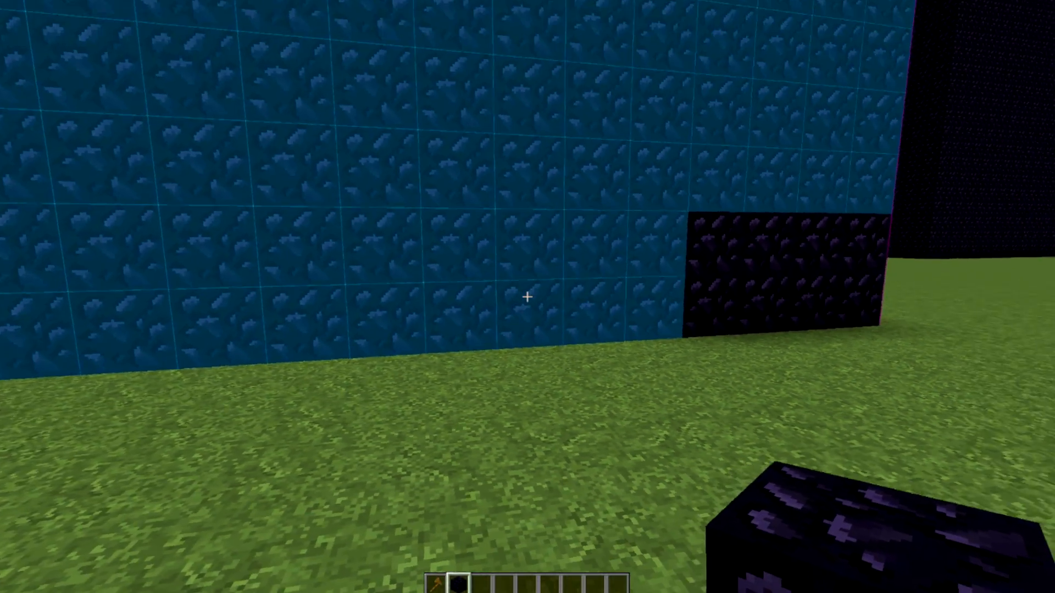
{"action": "mouse_move", "coordinate": [527, 297]}
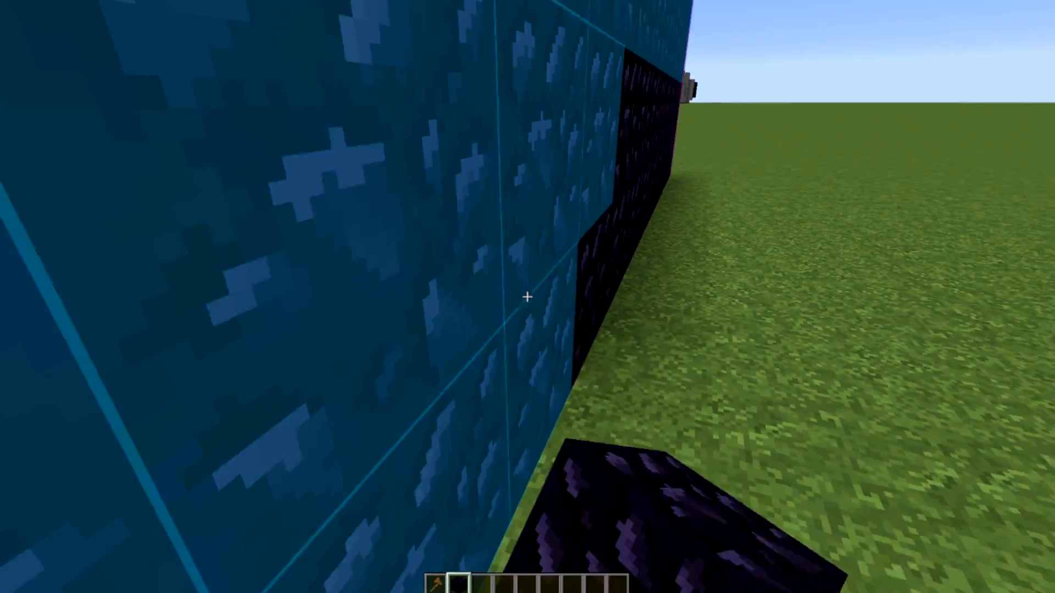
{"action": "mouse_move", "coordinate": [527, 296]}
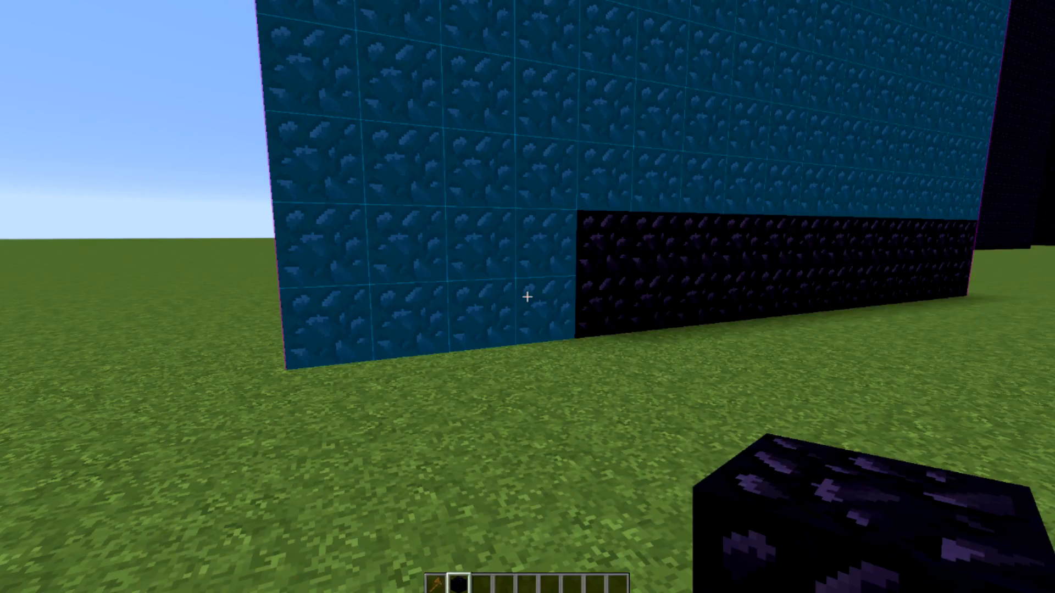
{"action": "mouse_move", "coordinate": [527, 297]}
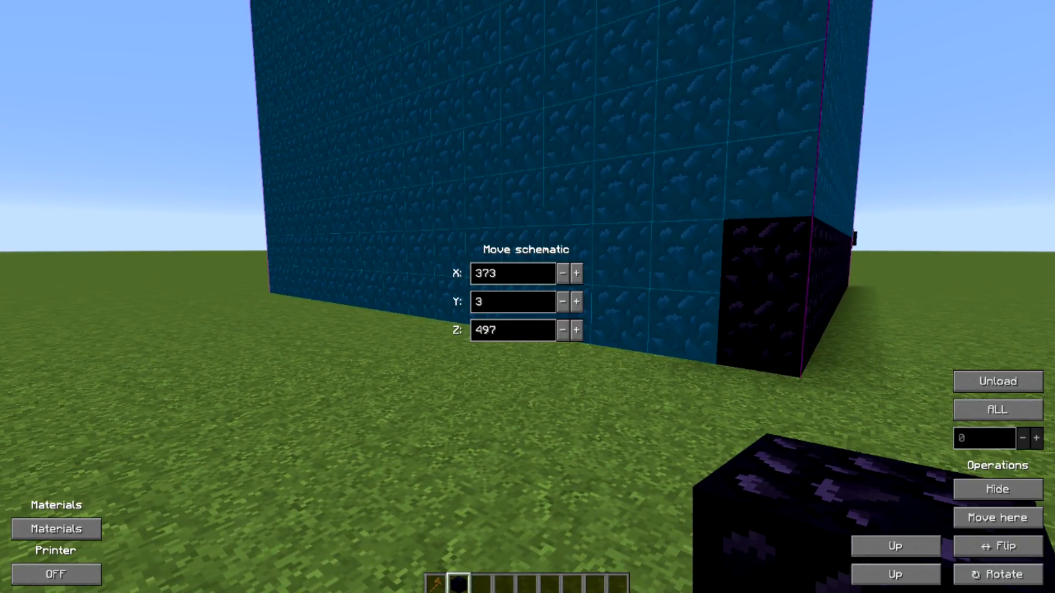
Step: Toggle the Schematica Printer on from the control menu
{"action": "left_click", "coordinate": [56, 575]}
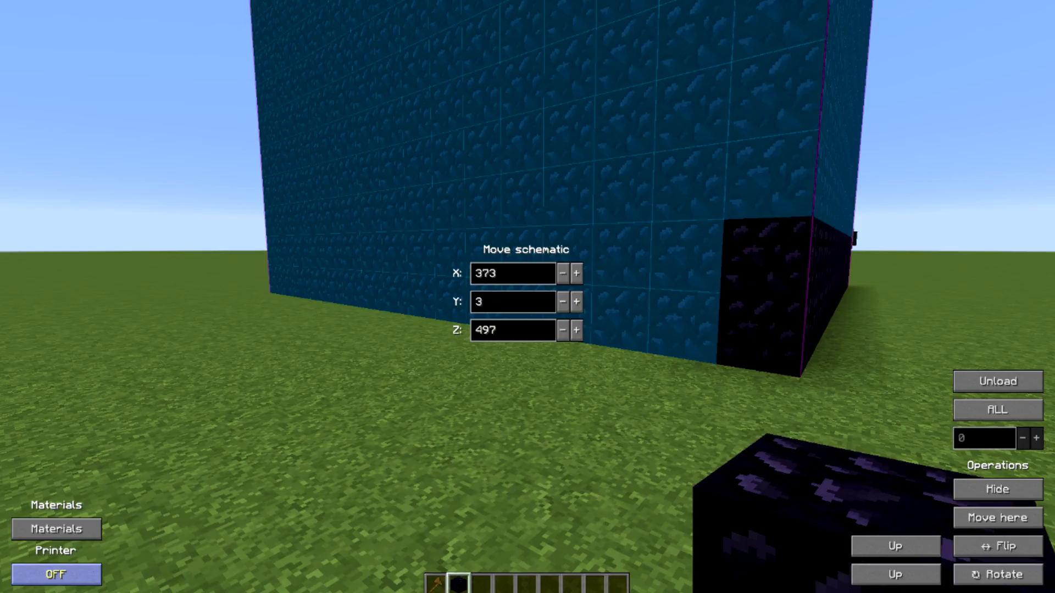
{"action": "left_click", "coordinate": [56, 574]}
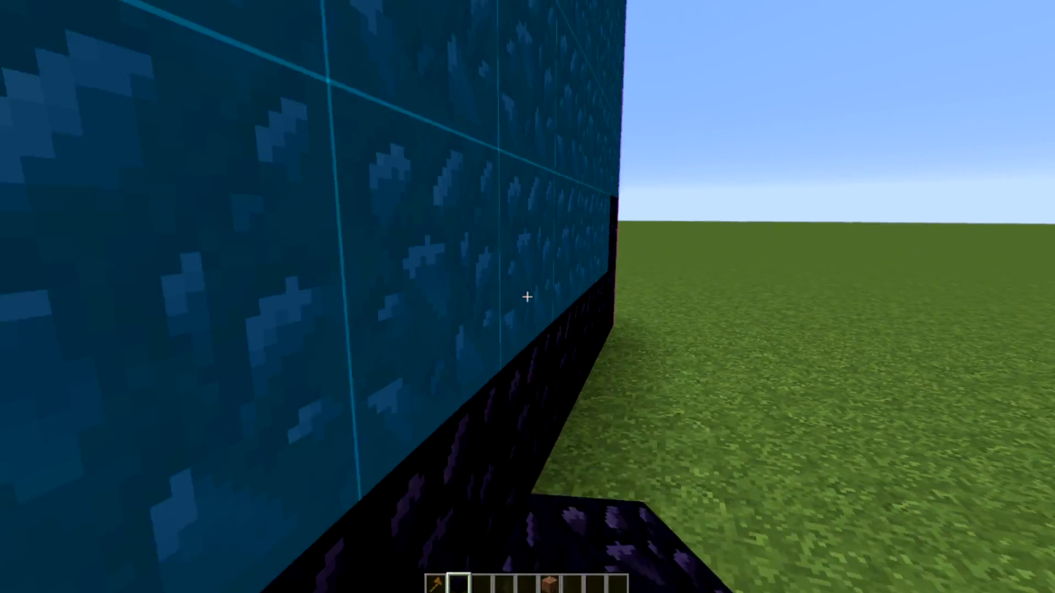
{"action": "mouse_move", "coordinate": [527, 297]}
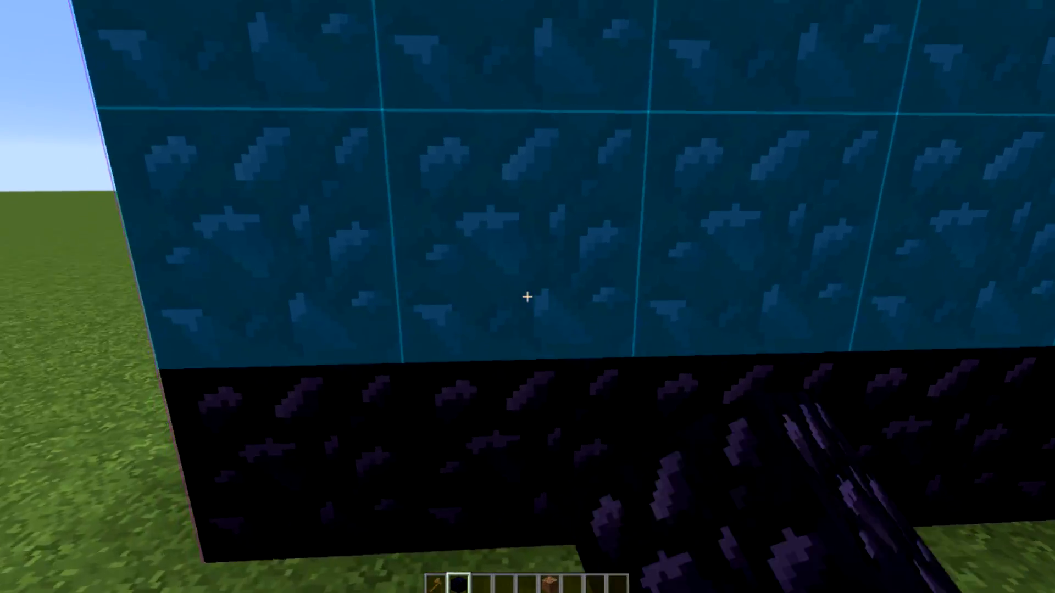
{"action": "mouse_move", "coordinate": [527, 297]}
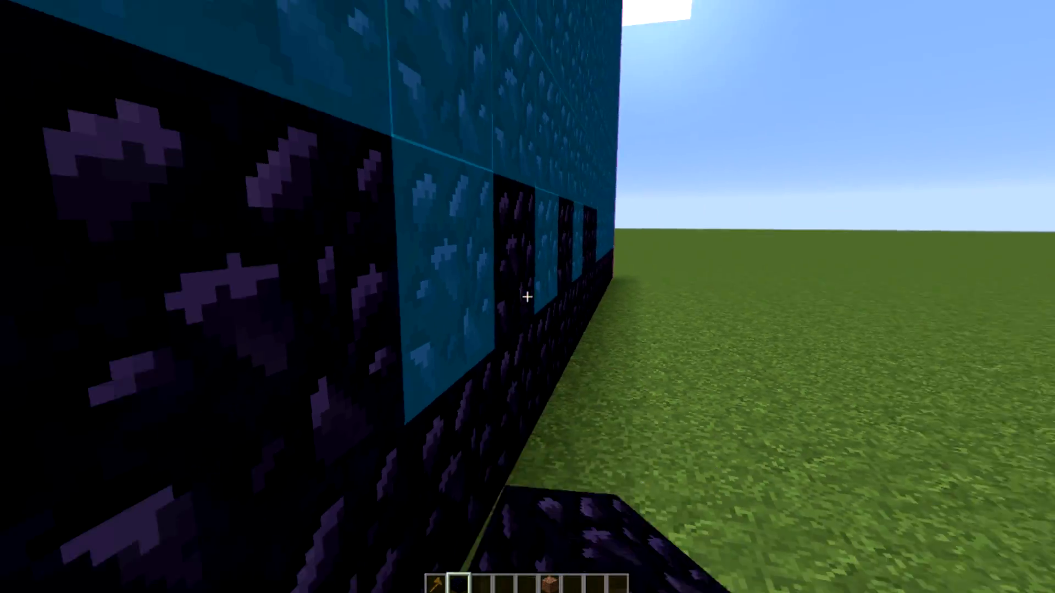
{"action": "mouse_move", "coordinate": [527, 297]}
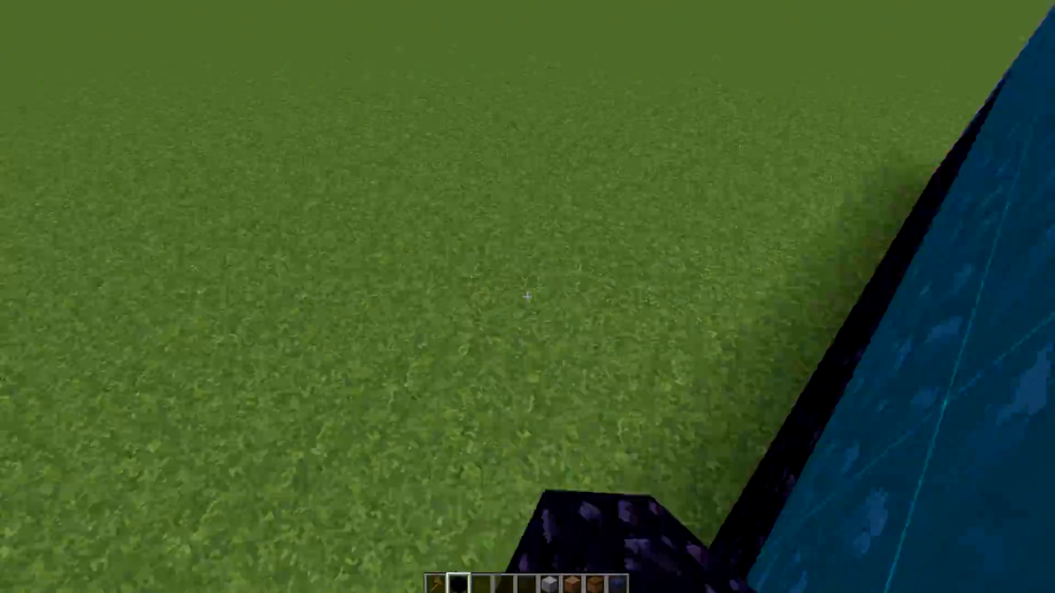
{"action": "mouse_move", "coordinate": [527, 297]}
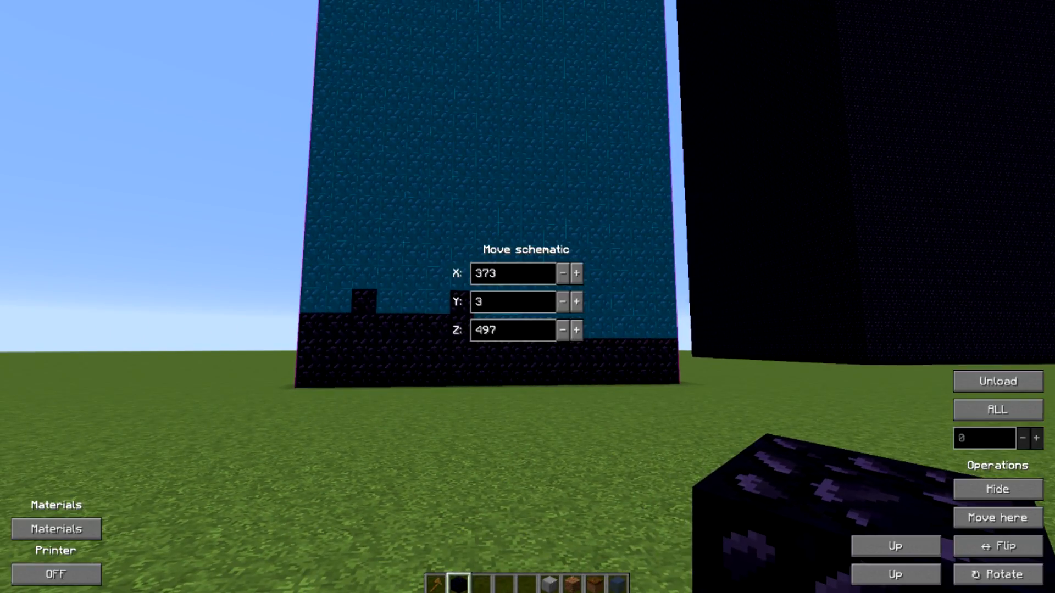
Step: Hide the Base27 schematic projection to reveal the obsidian walls around dirt, stone and water
{"action": "left_click", "coordinate": [997, 489]}
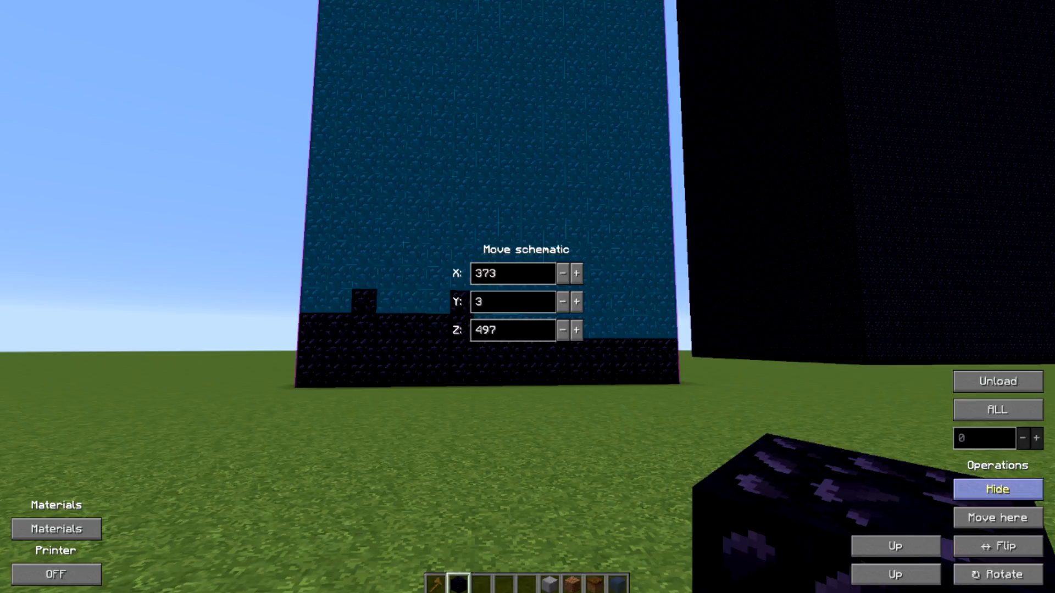
{"action": "left_click", "coordinate": [997, 490]}
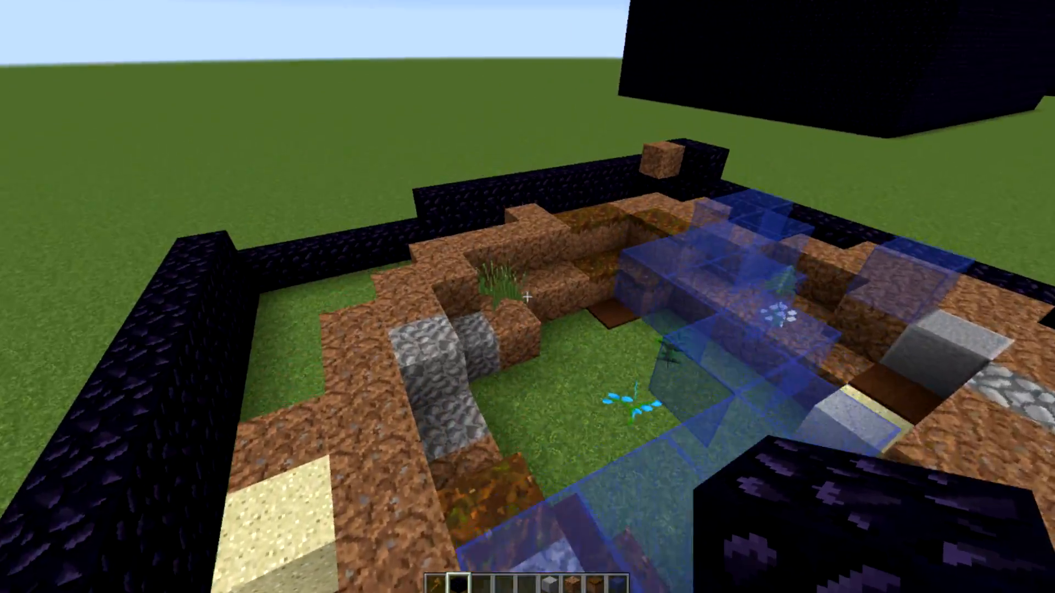
{"action": "mouse_move", "coordinate": [528, 296]}
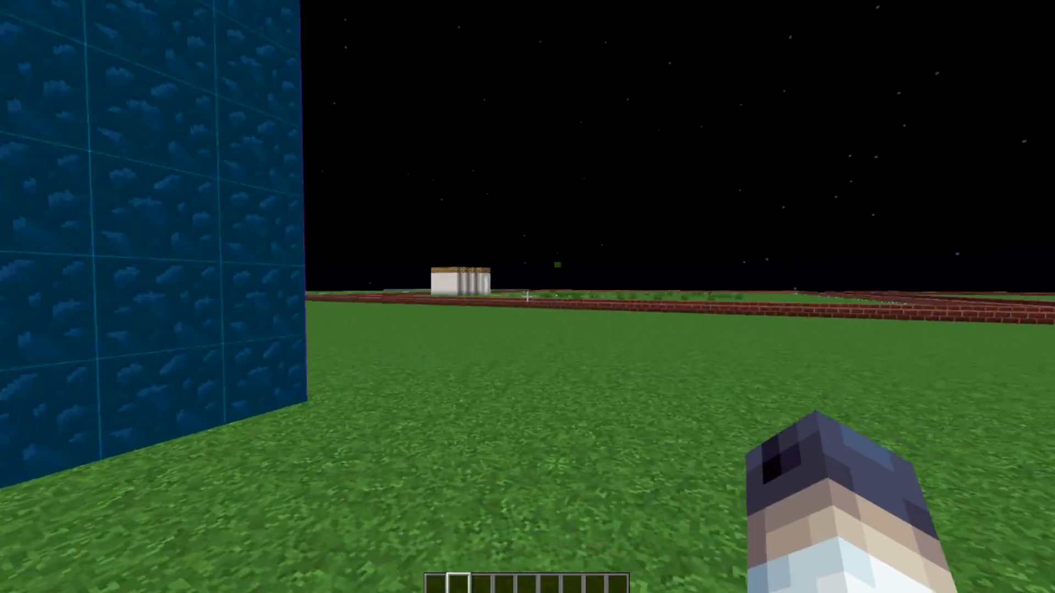
{"action": "mouse_move", "coordinate": [528, 297]}
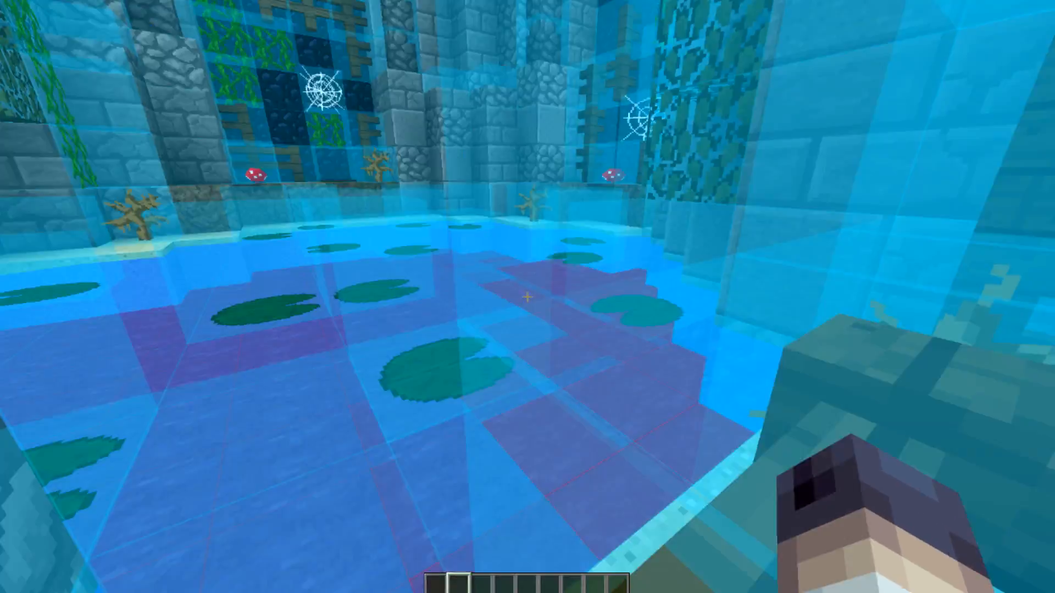
{"action": "mouse_move", "coordinate": [527, 297]}
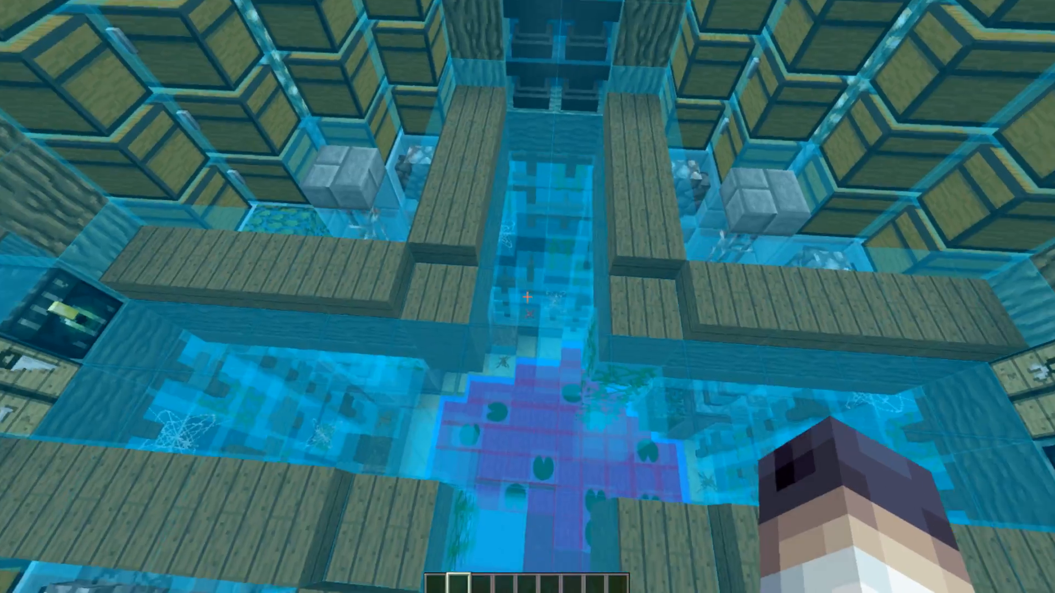
{"action": "mouse_move", "coordinate": [527, 296]}
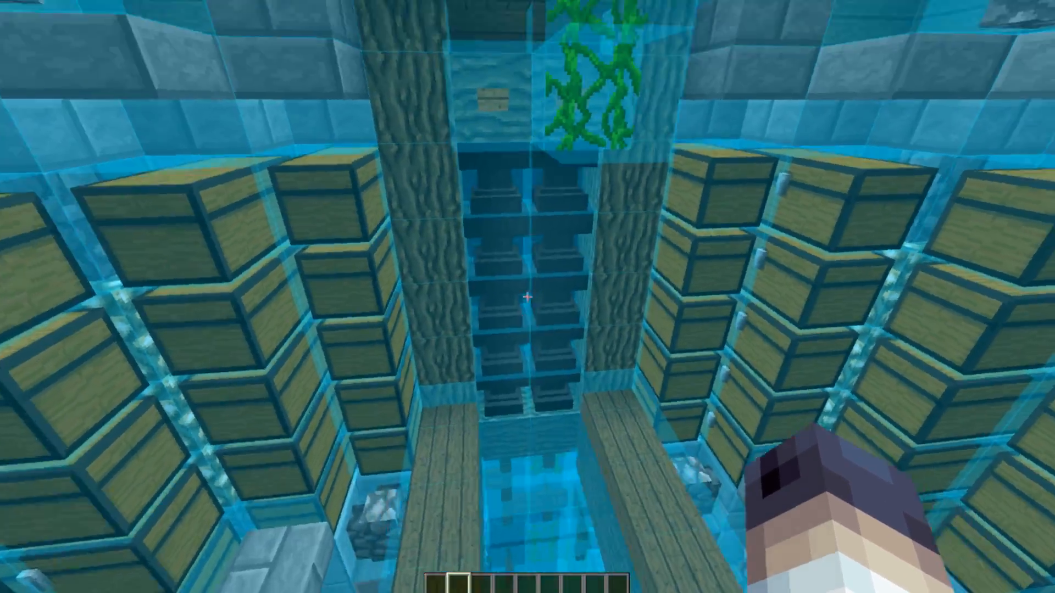
{"action": "mouse_move", "coordinate": [528, 297]}
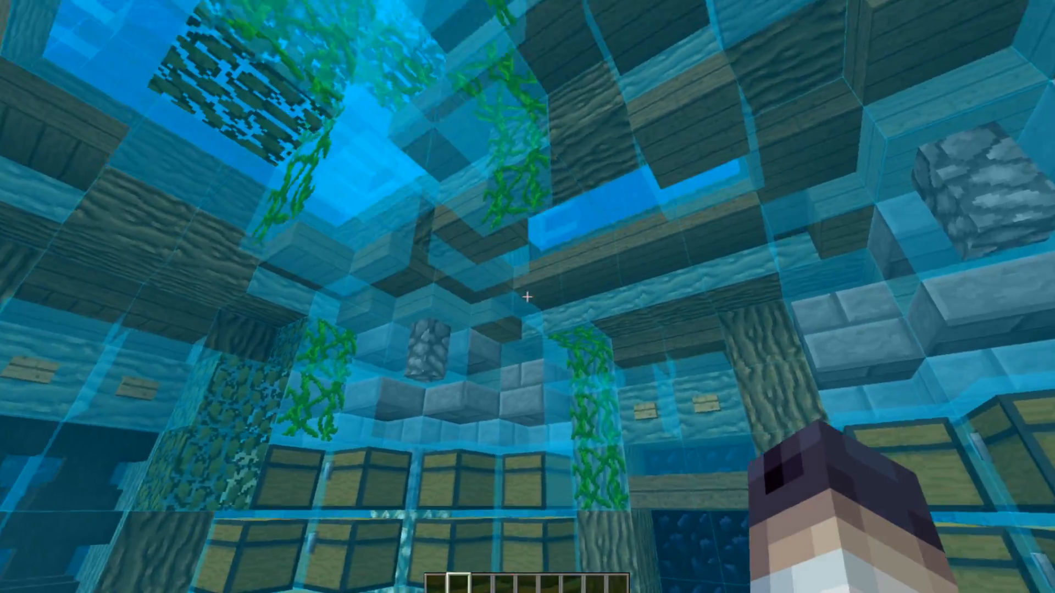
{"action": "mouse_move", "coordinate": [528, 297]}
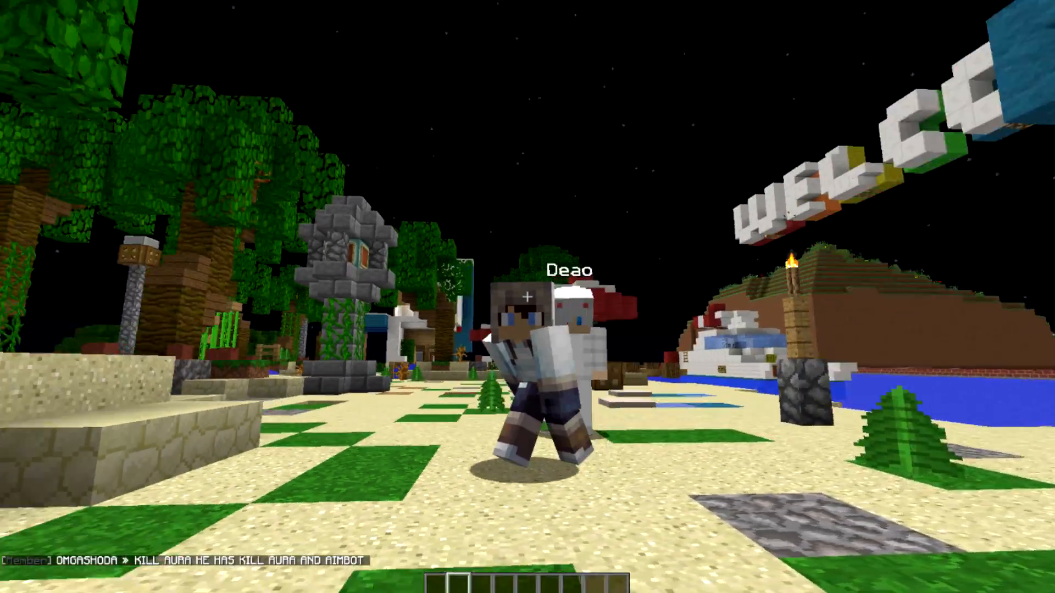
{"action": "mouse_move", "coordinate": [527, 297]}
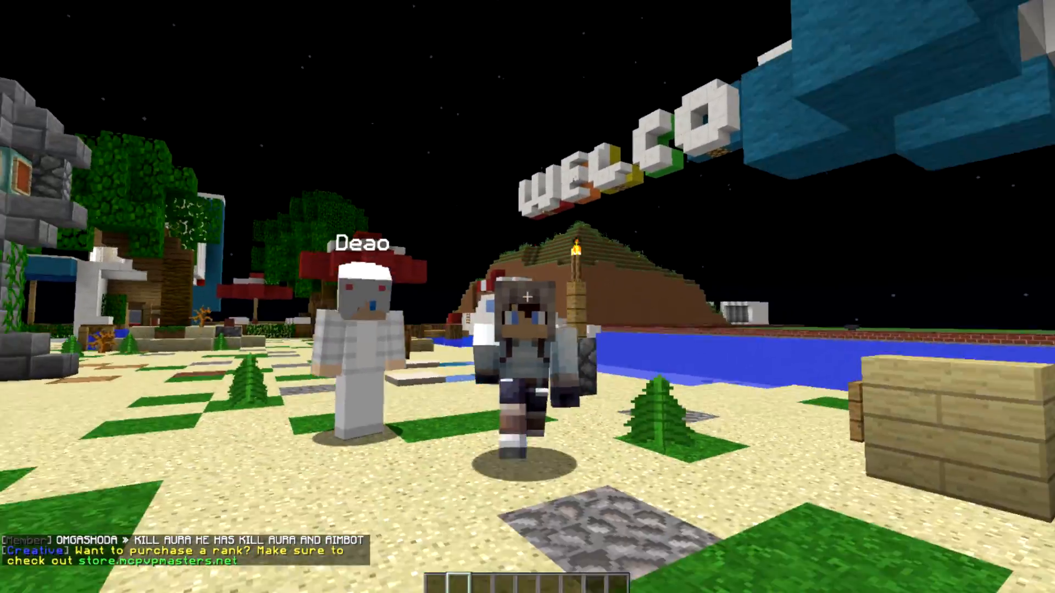
{"action": "mouse_move", "coordinate": [527, 296]}
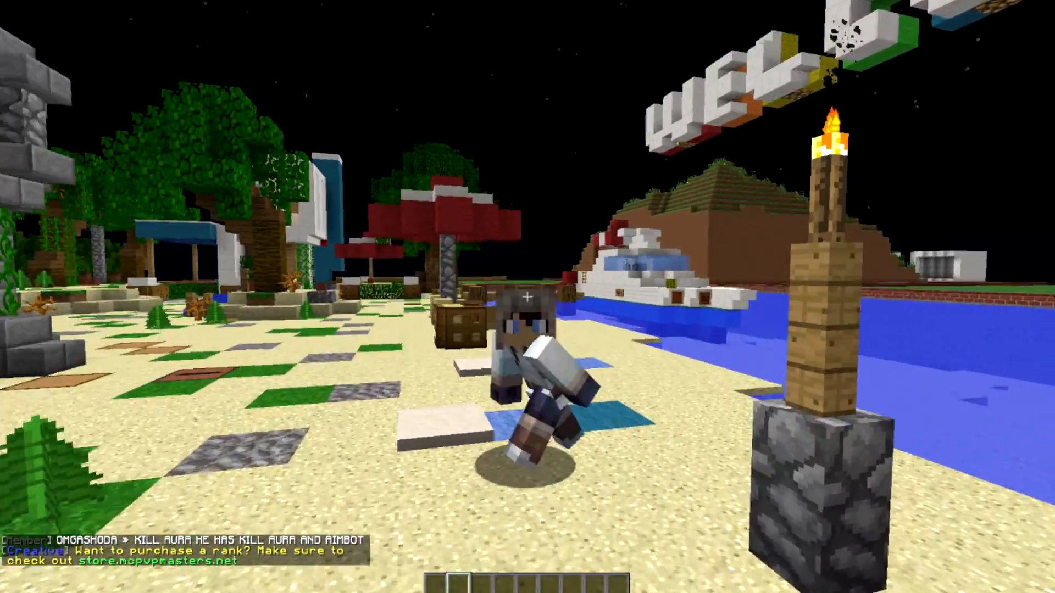